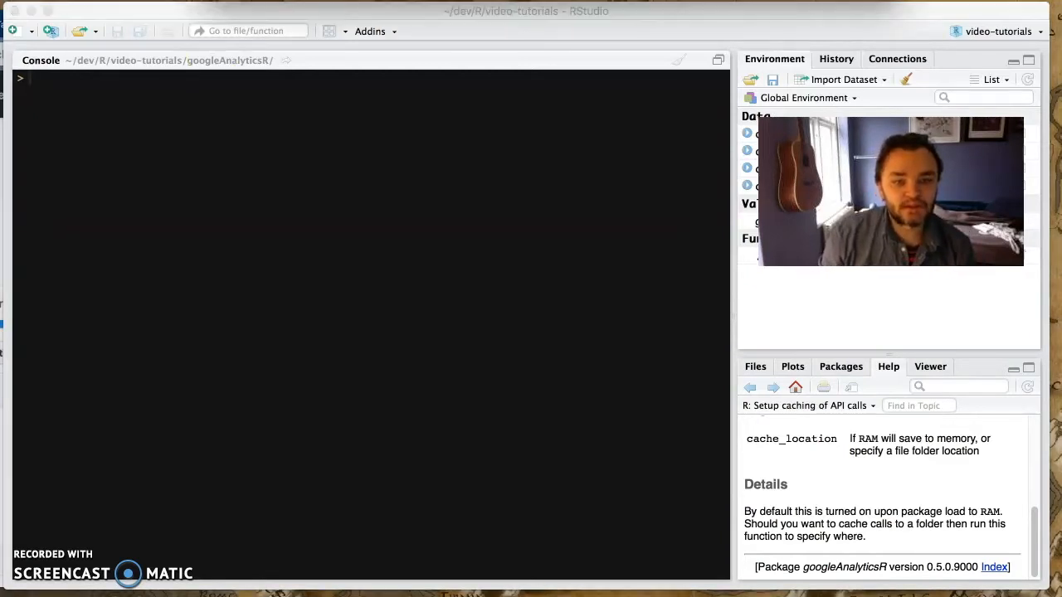
# Load googleAnalyticsR and run the 300-day sessions fetch twice, call1 downloading and call2 reading from cache.
pyautogui.write('library(googleAnalyticsR)')
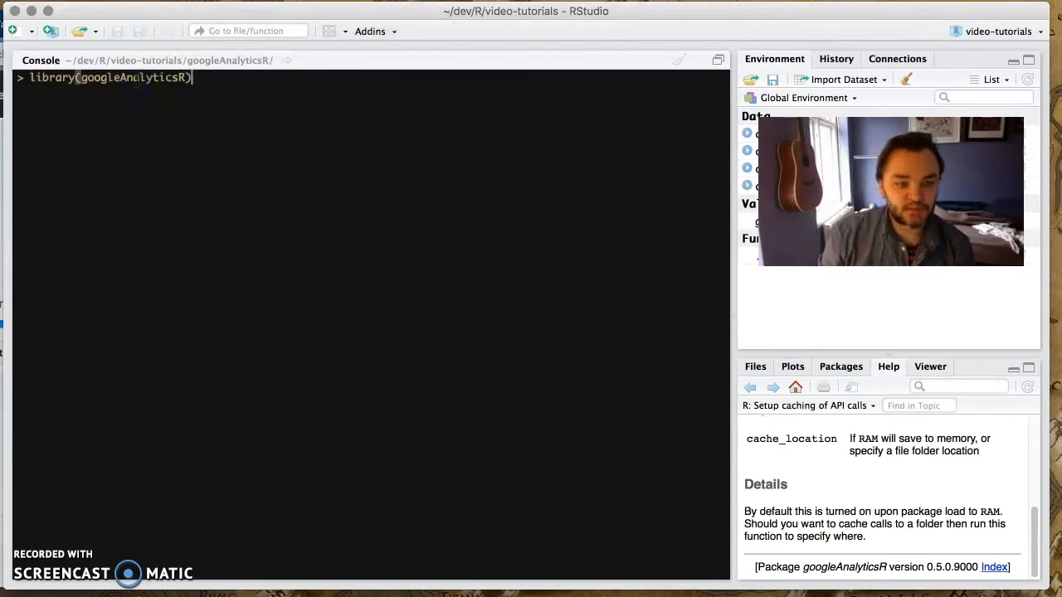
pyautogui.press('Return')
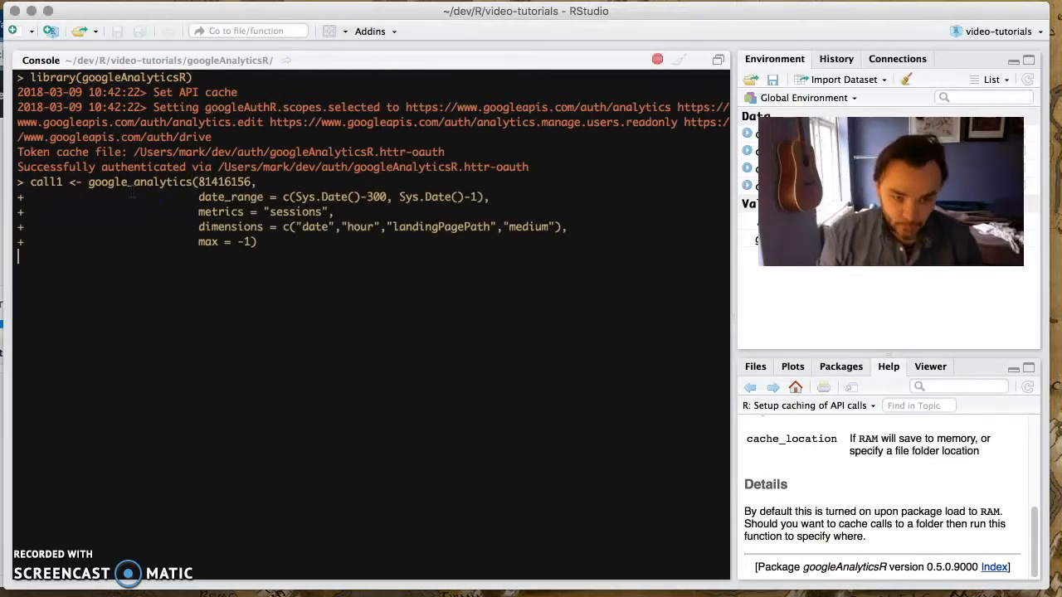
pyautogui.press('Return')
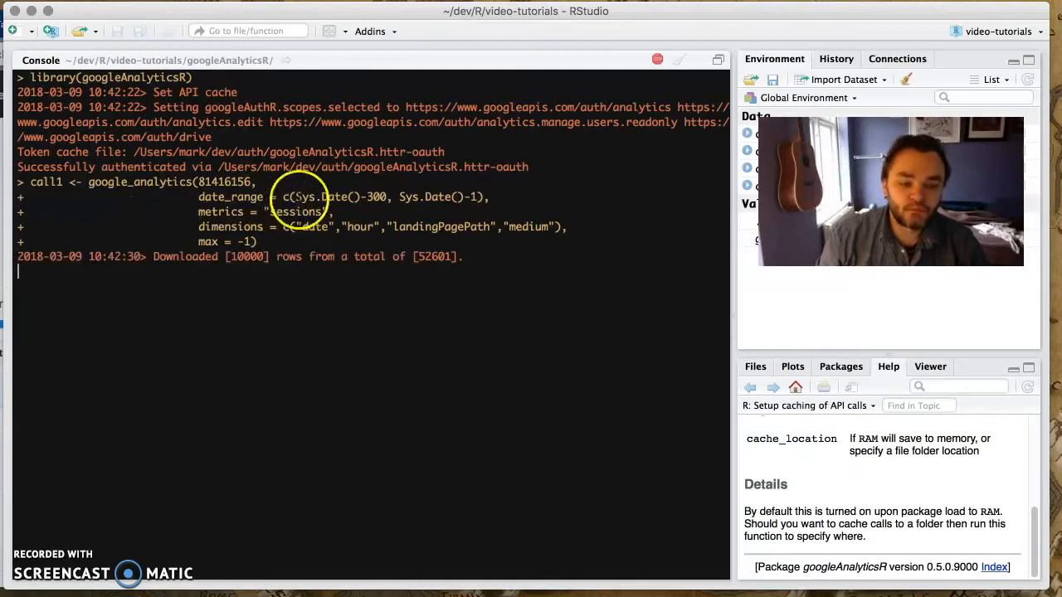
pyautogui.moveTo(312, 246)
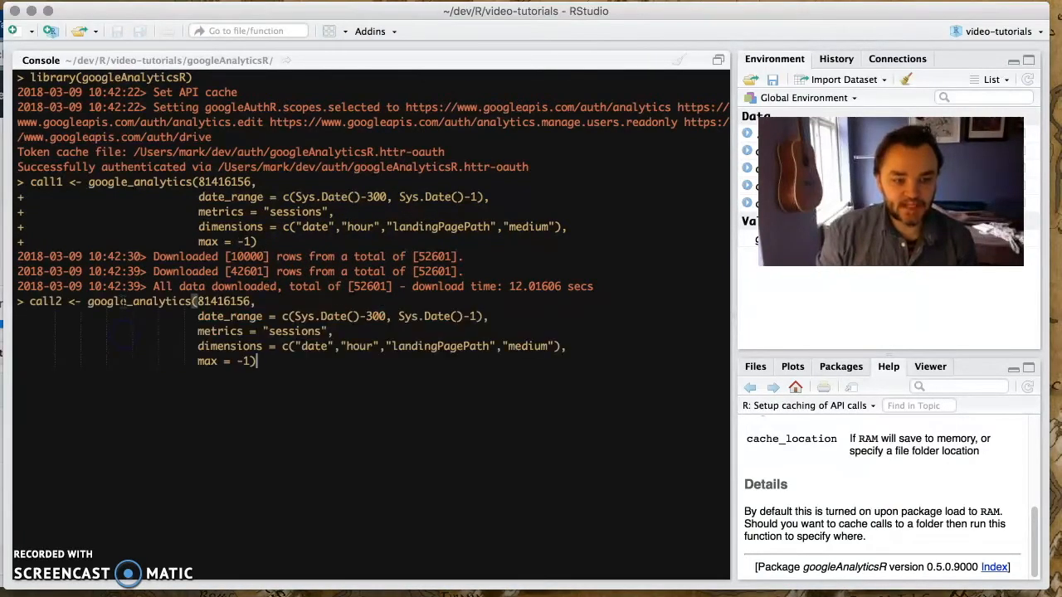
pyautogui.press('Return')
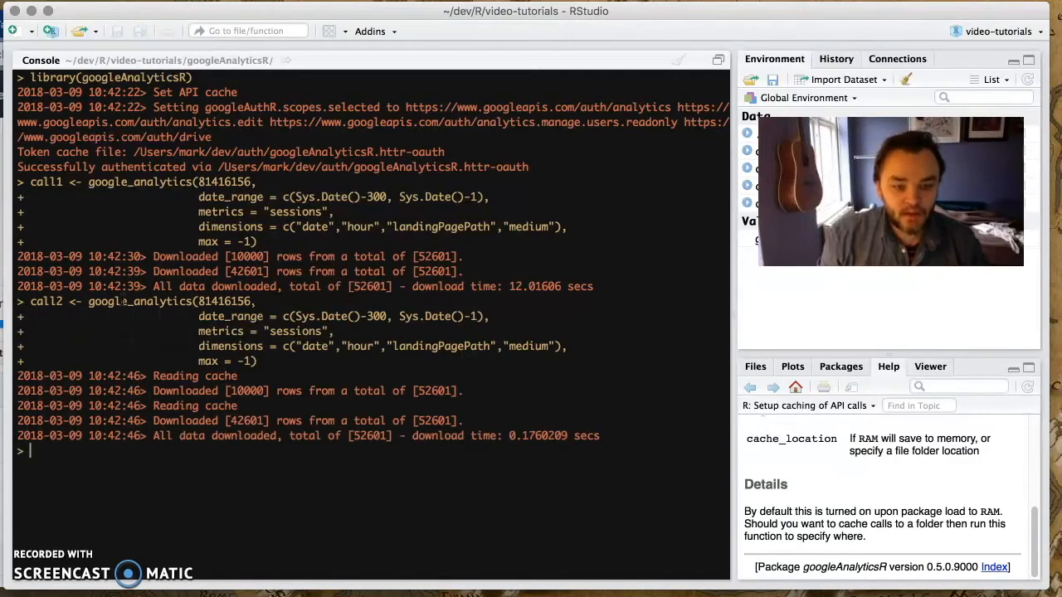
pyautogui.moveTo(583, 473)
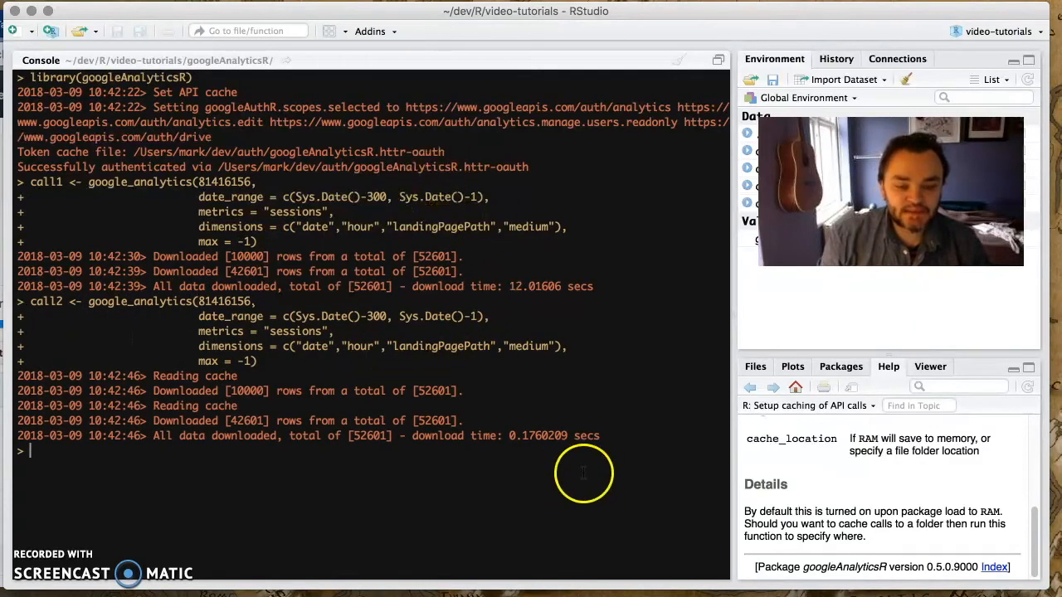
pyautogui.moveTo(415, 285)
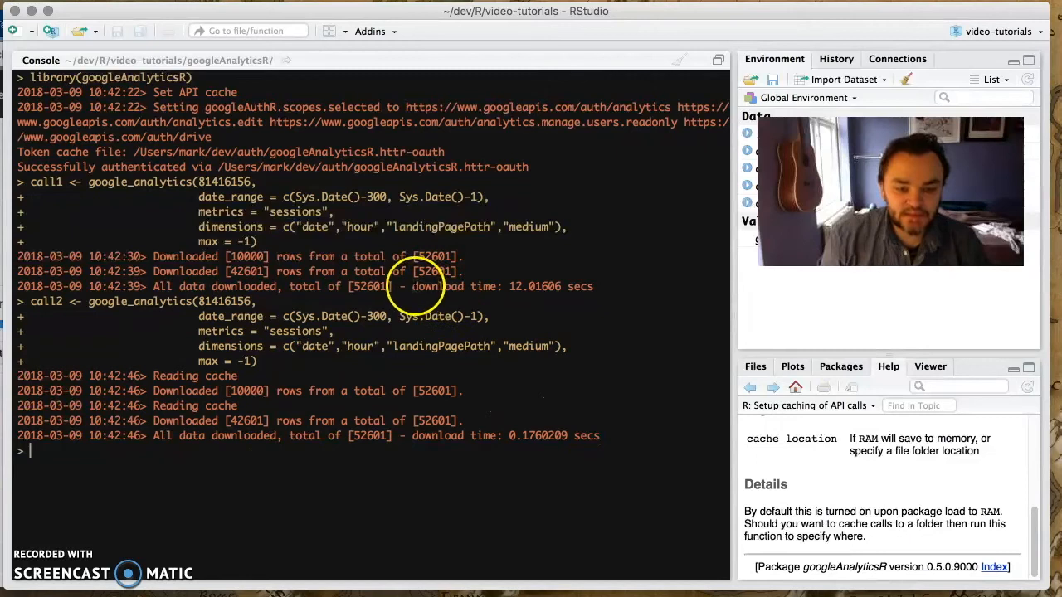
pyautogui.moveTo(531, 286)
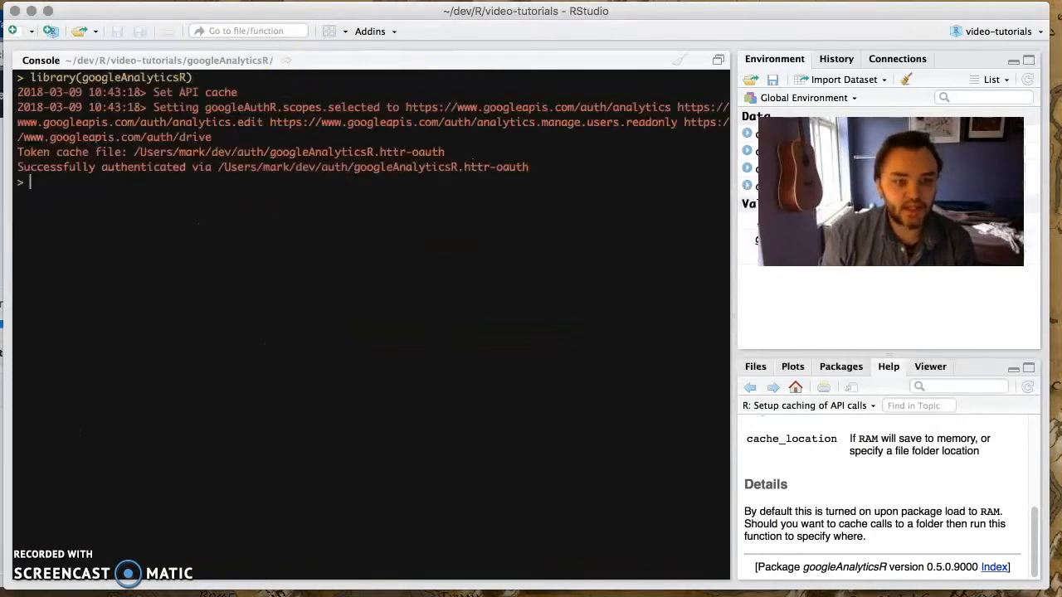
pyautogui.moveTo(302, 302)
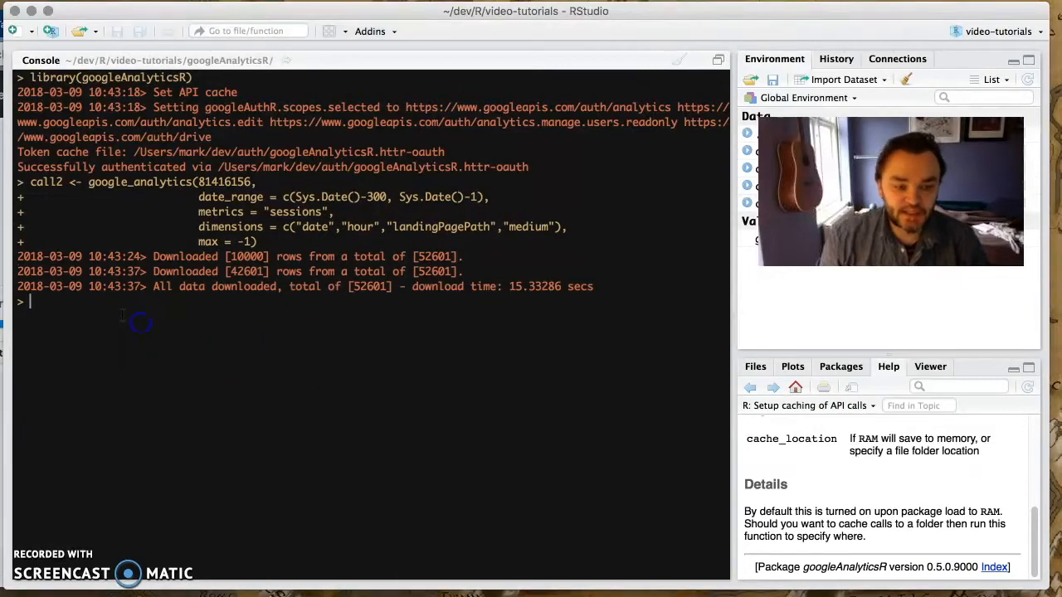
# Draft ga_cache_call("your-location") to set a folder-based cache location.
pyautogui.write('ga_cache_call("your-location")')
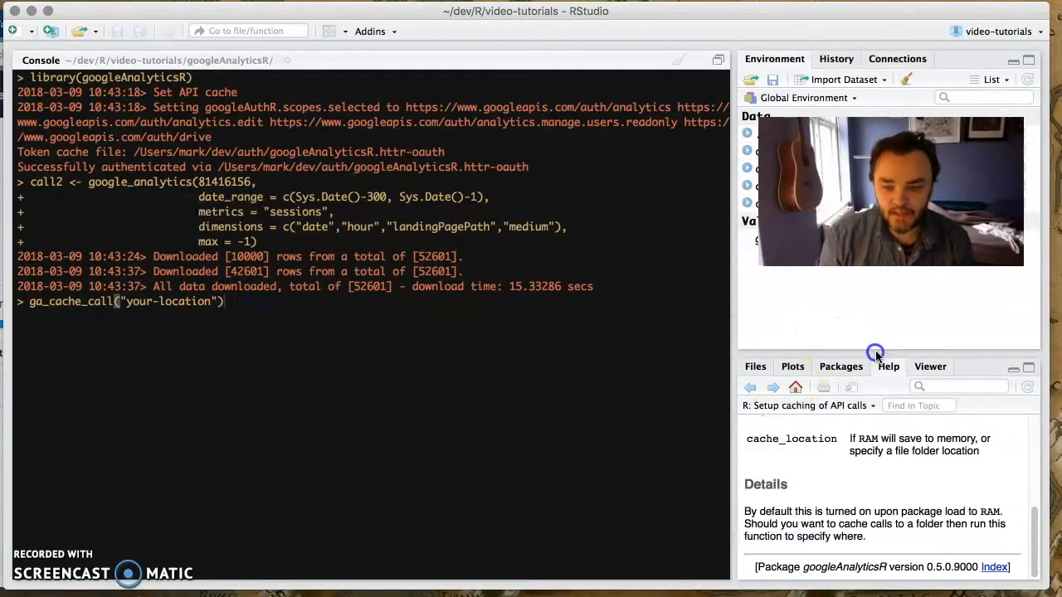
# Create a new gacache folder in the project from the Files pane.
pyautogui.click(754, 367)
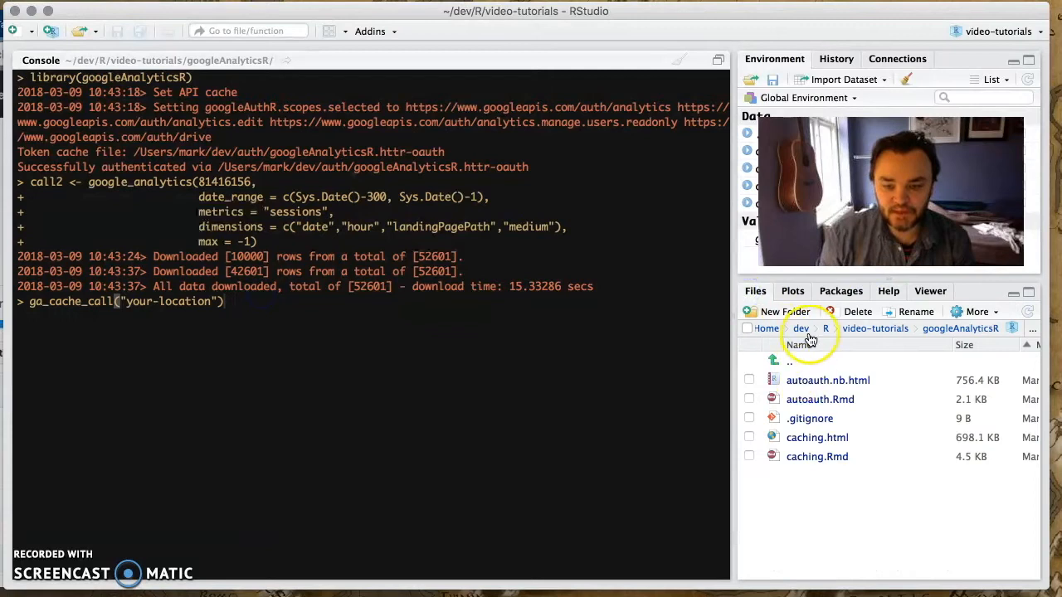
pyautogui.click(776, 312)
pyautogui.write('gacache')
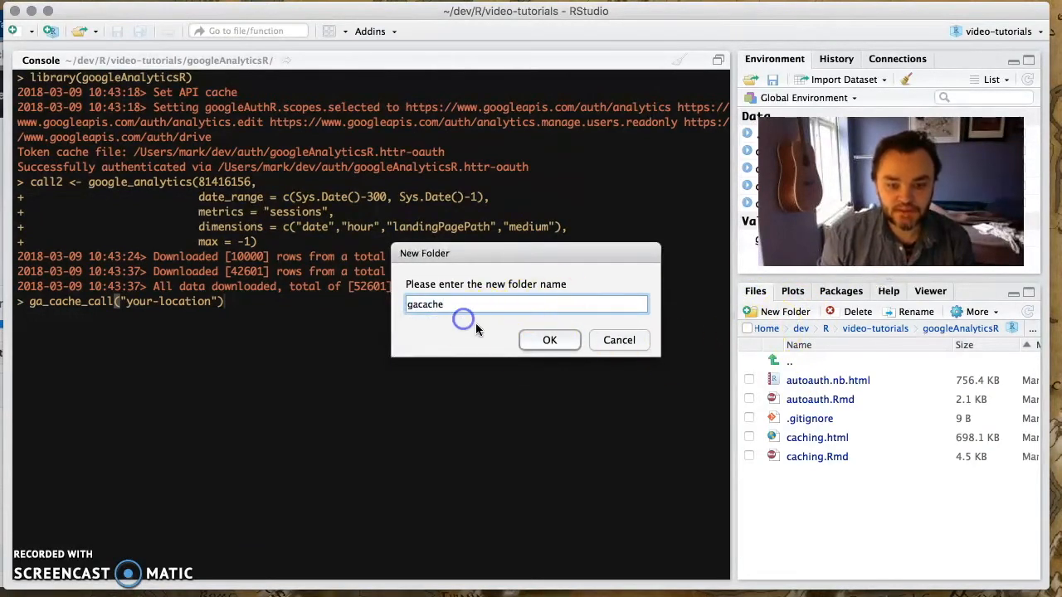
pyautogui.click(549, 340)
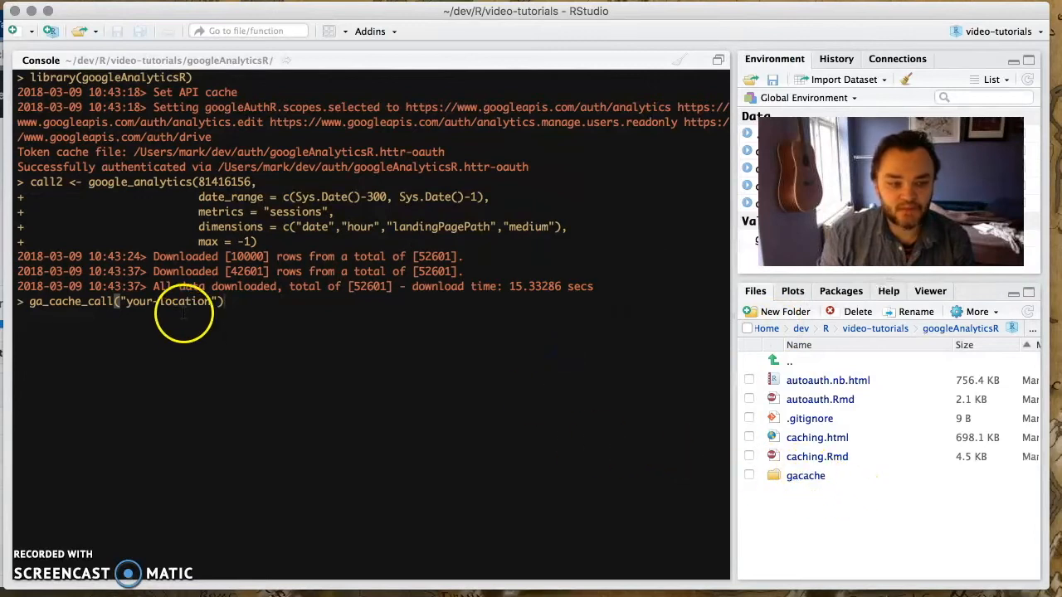
# Run ga_cache_call("gacache") so API calls cache into the new folder, returning TRUE.
pyautogui.doubleClick(165, 302)
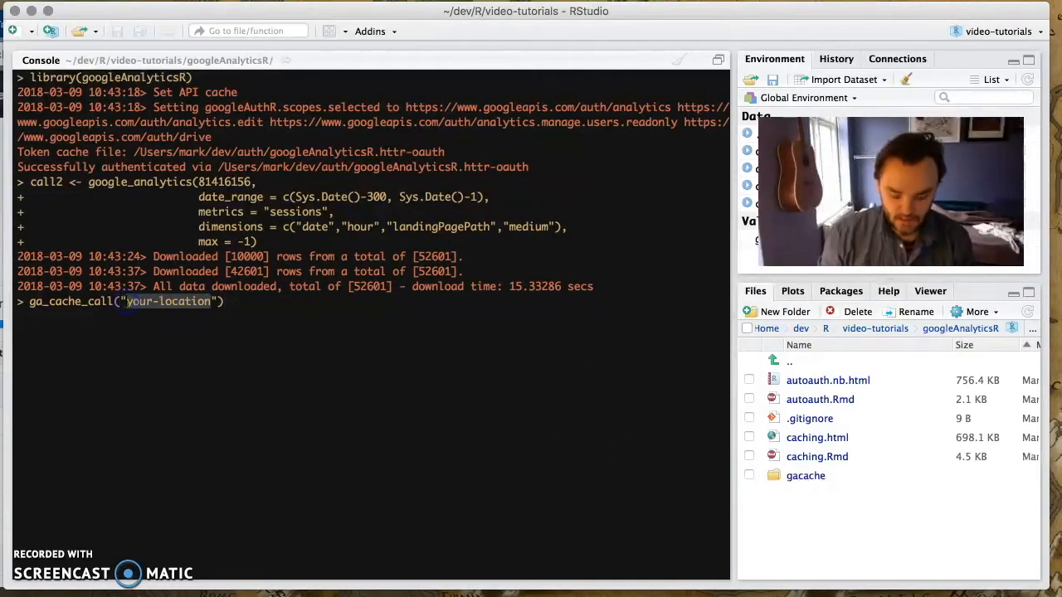
pyautogui.write('gacache')
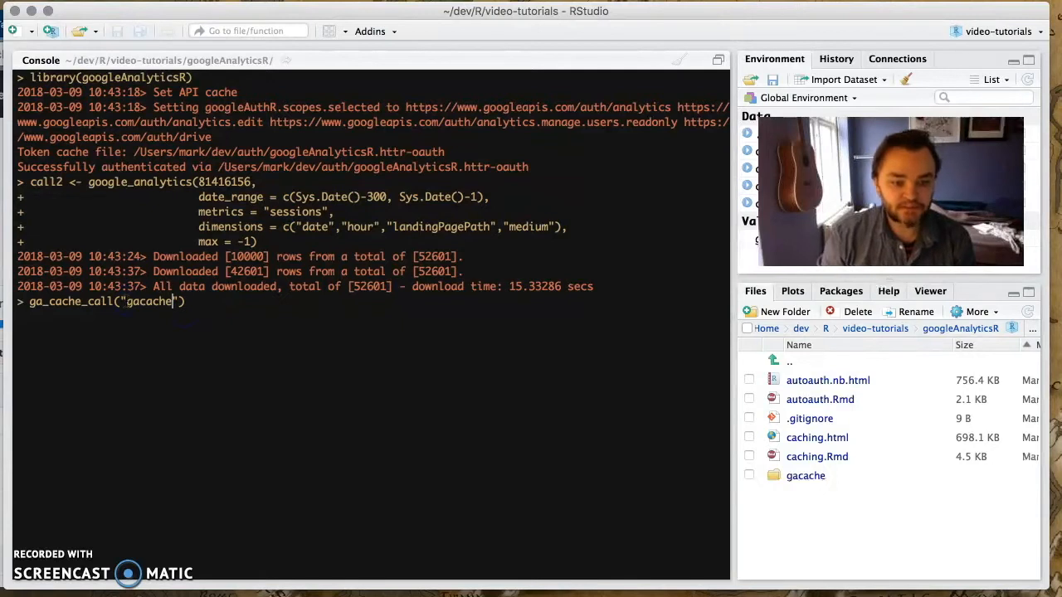
pyautogui.press('Return')
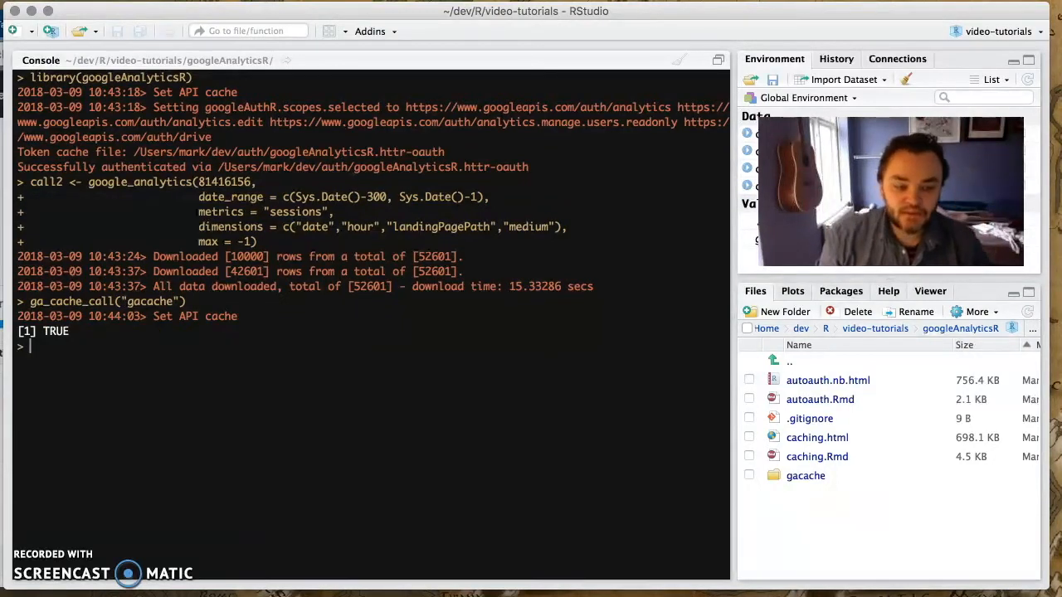
pyautogui.moveTo(883, 485)
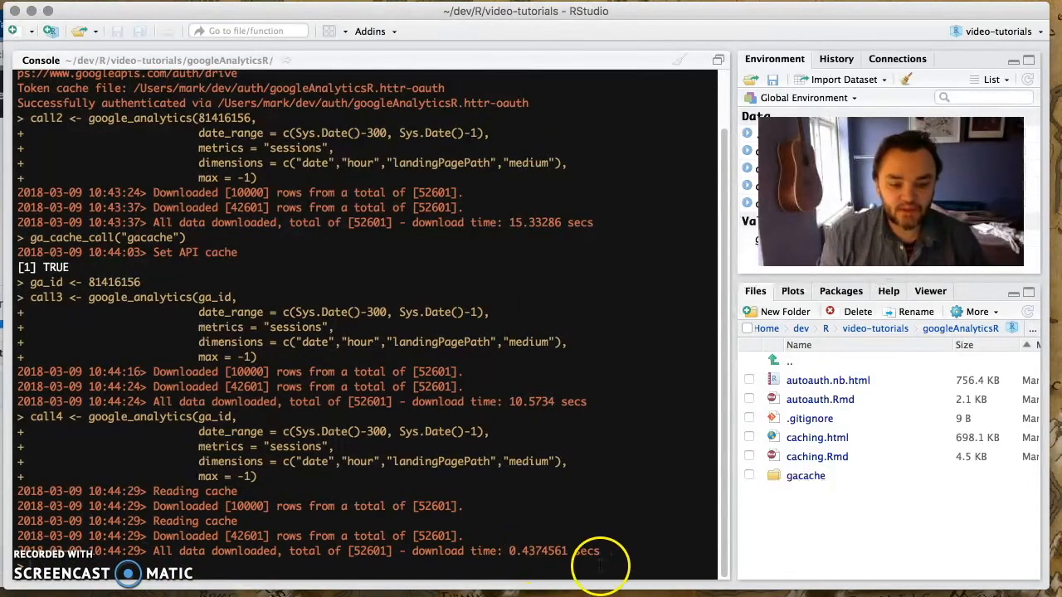
pyautogui.moveTo(522, 384)
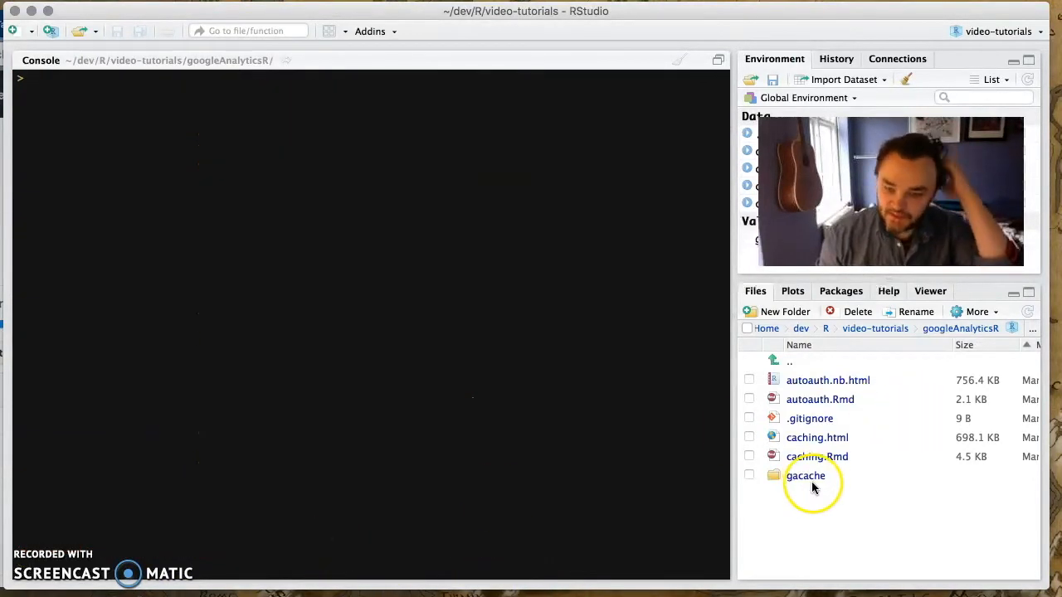
# Inspect the two cache files inside gacache, then return to the googleAnalyticsR folder.
pyautogui.doubleClick(805, 474)
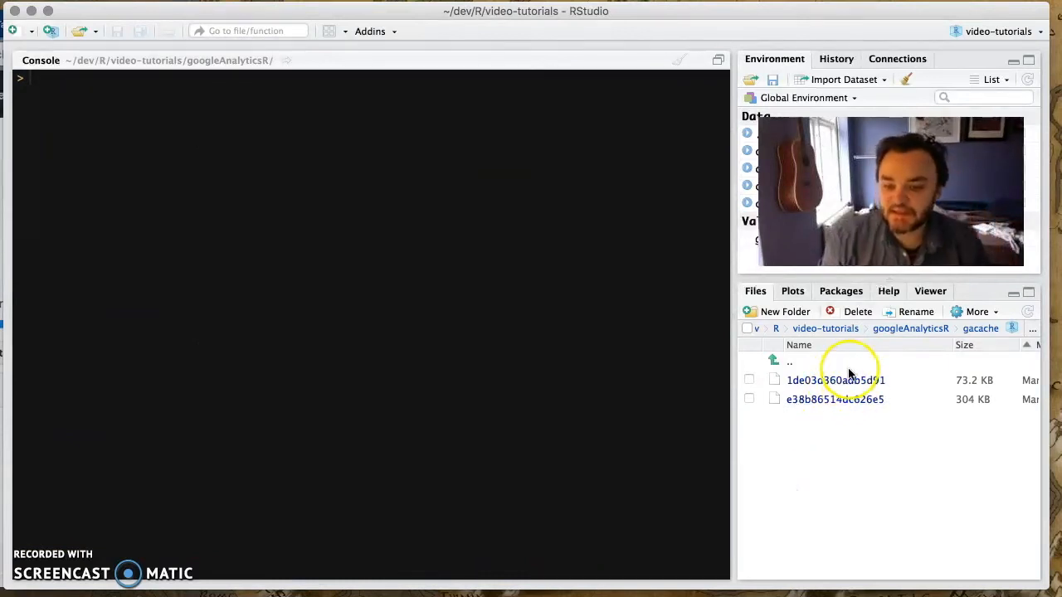
pyautogui.moveTo(836, 380)
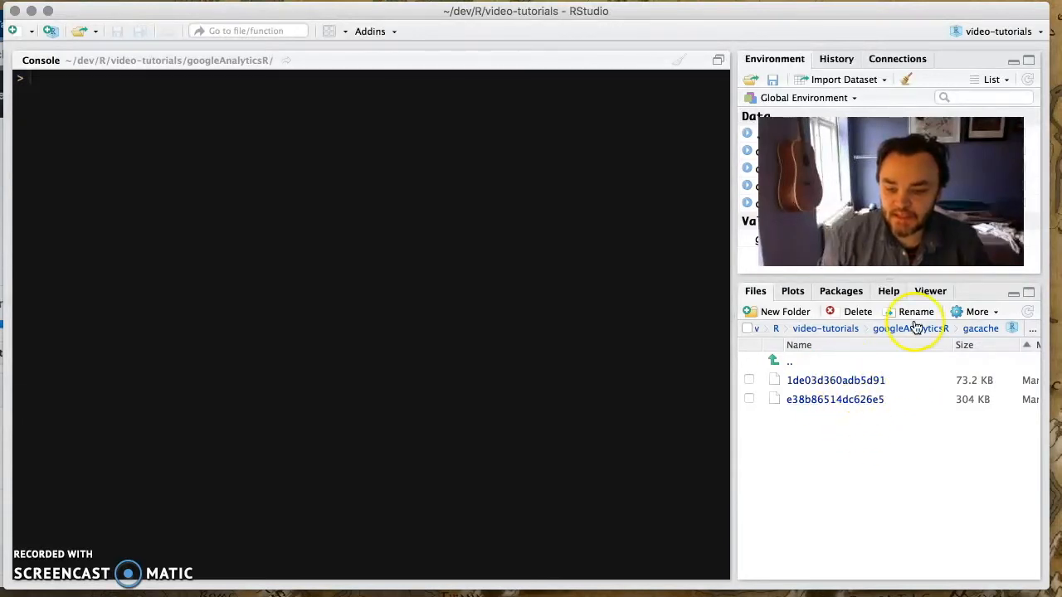
pyautogui.moveTo(909, 329)
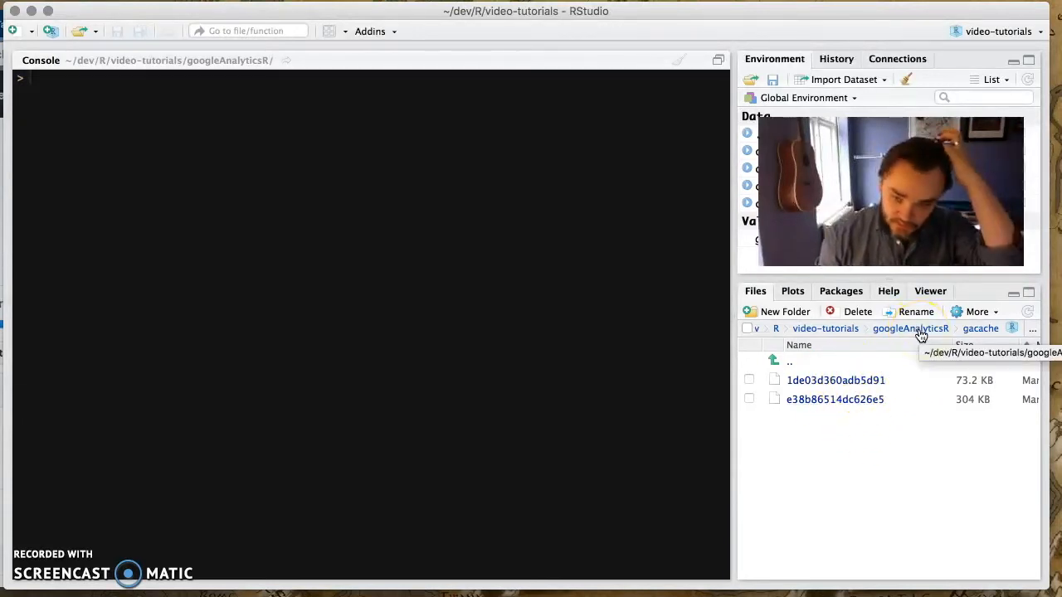
pyautogui.click(909, 329)
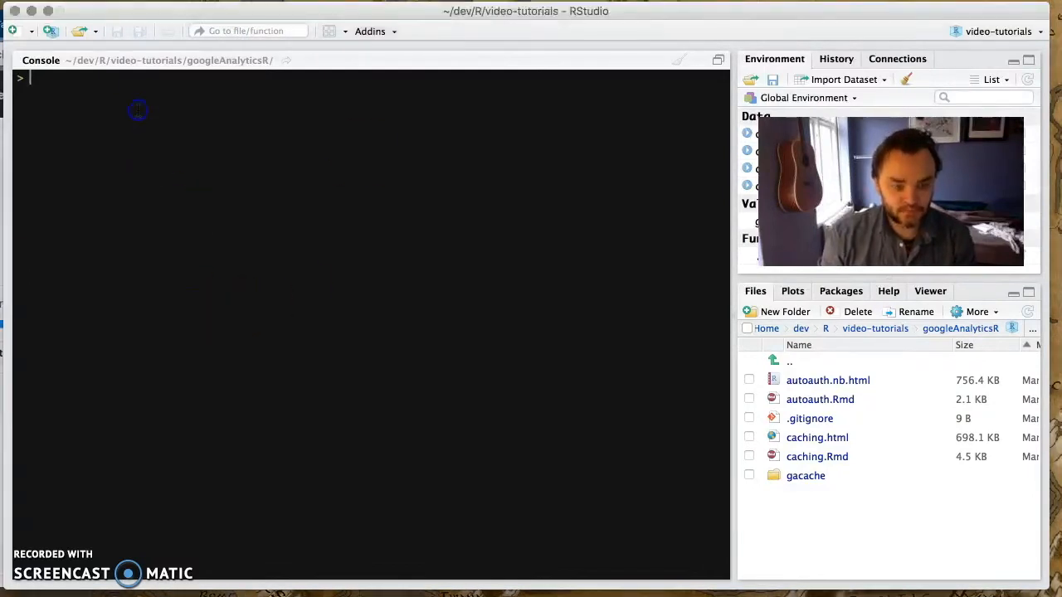
# Reload googleAnalyticsR and re-point the API cache at the gacache folder.
pyautogui.write('library(googleAnalyticsR')
pyautogui.write('ga_cache_call("gacache")')
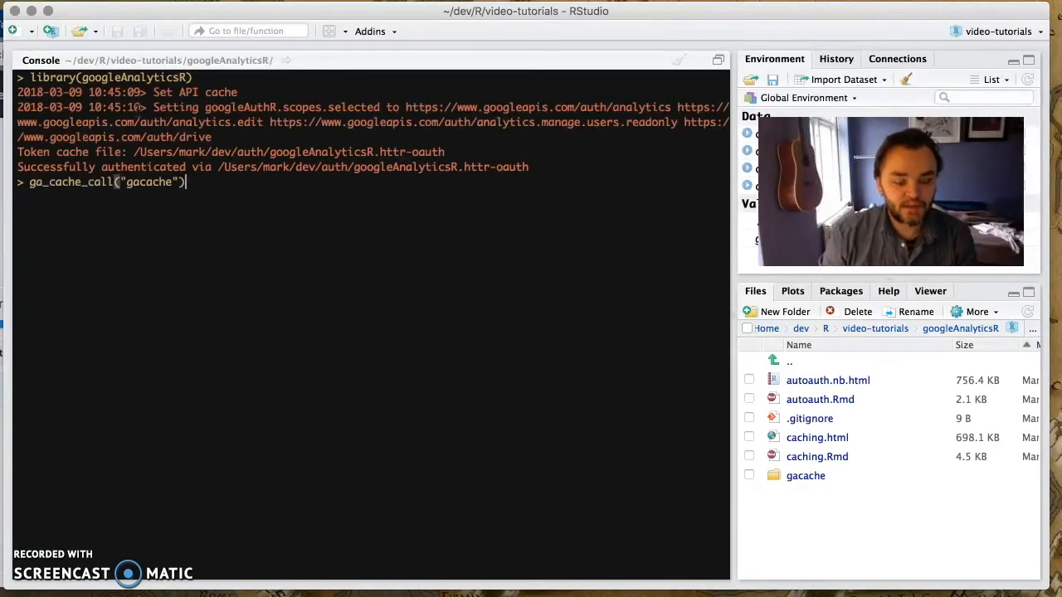
pyautogui.press('Return')
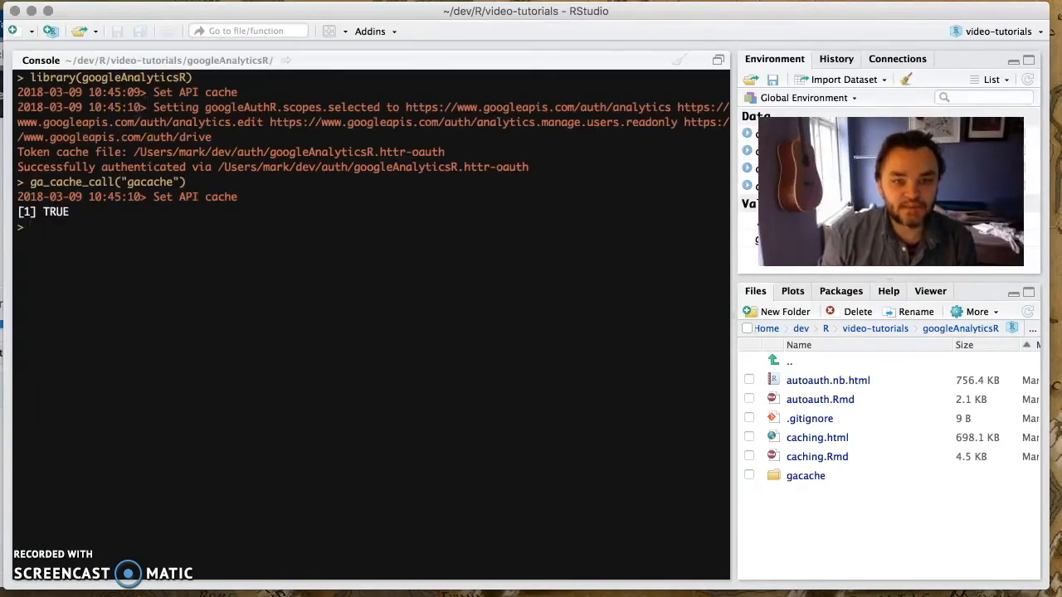
pyautogui.moveTo(279, 480)
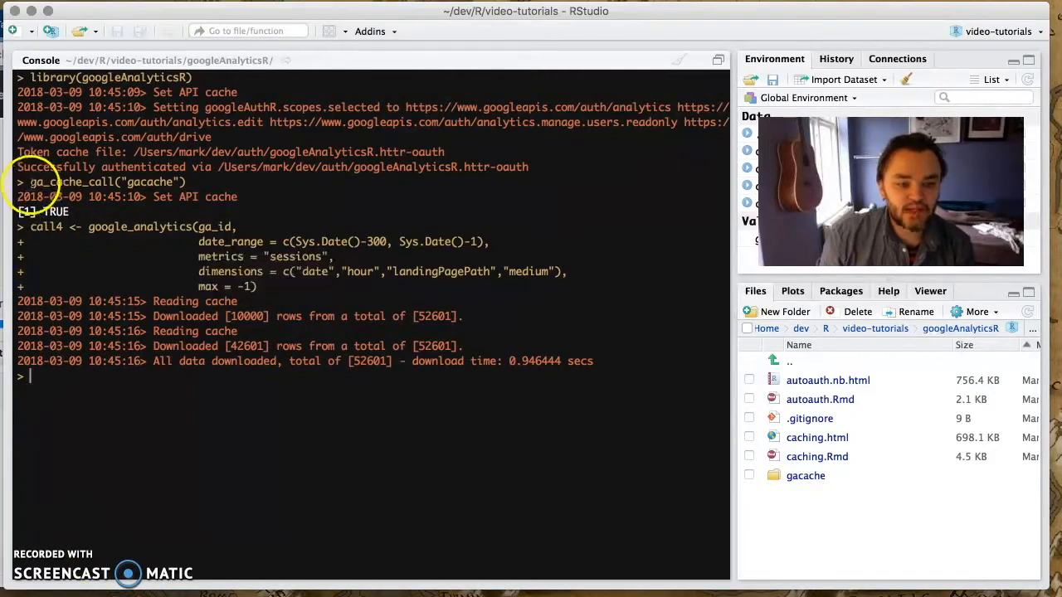
# Run ga_cache_call for gacache, then switch caching to RAM with ga_cache_call("RAM").
pyautogui.write('ga_cache_call("gacache")')
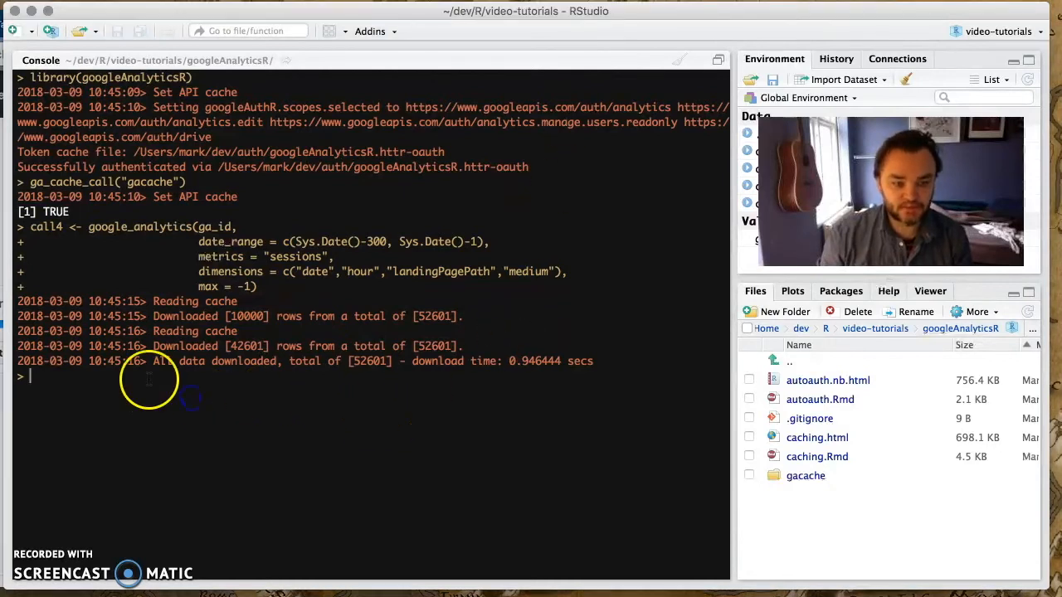
pyautogui.press('Return')
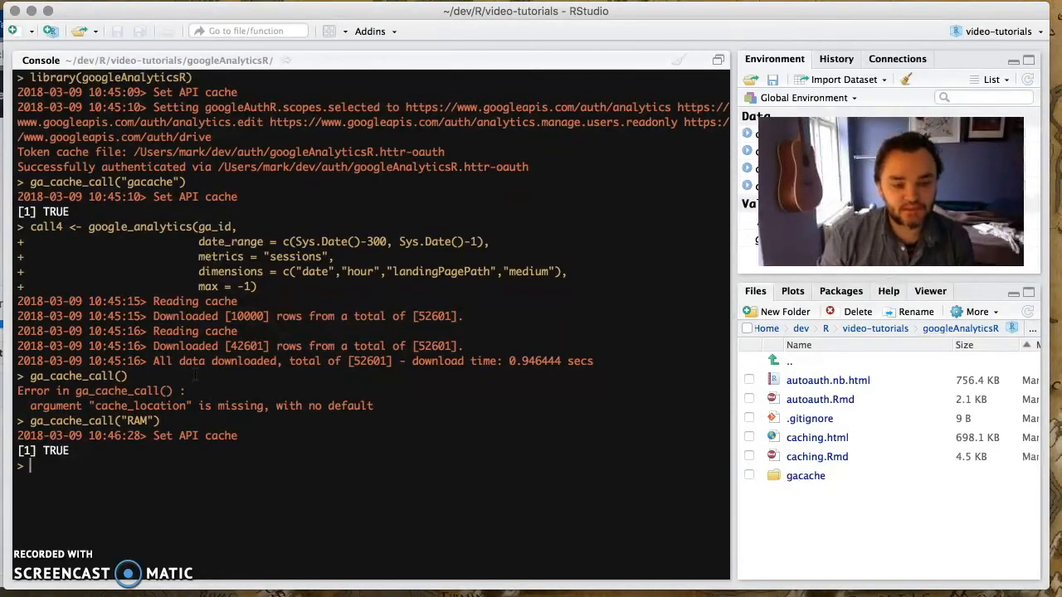
pyautogui.write('ga_cache_call("RAM")')
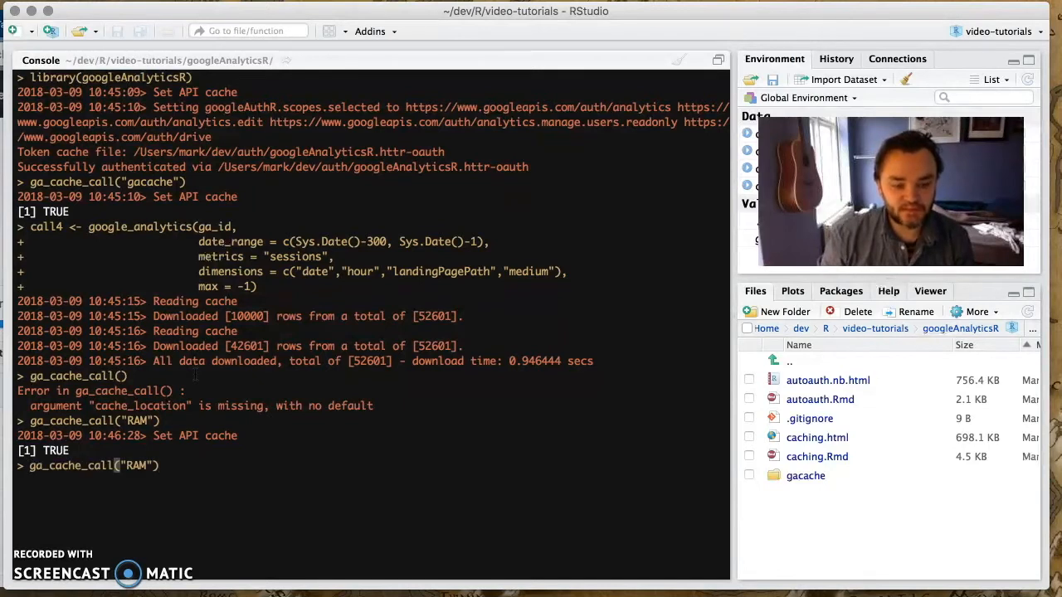
pyautogui.press('Backspace')
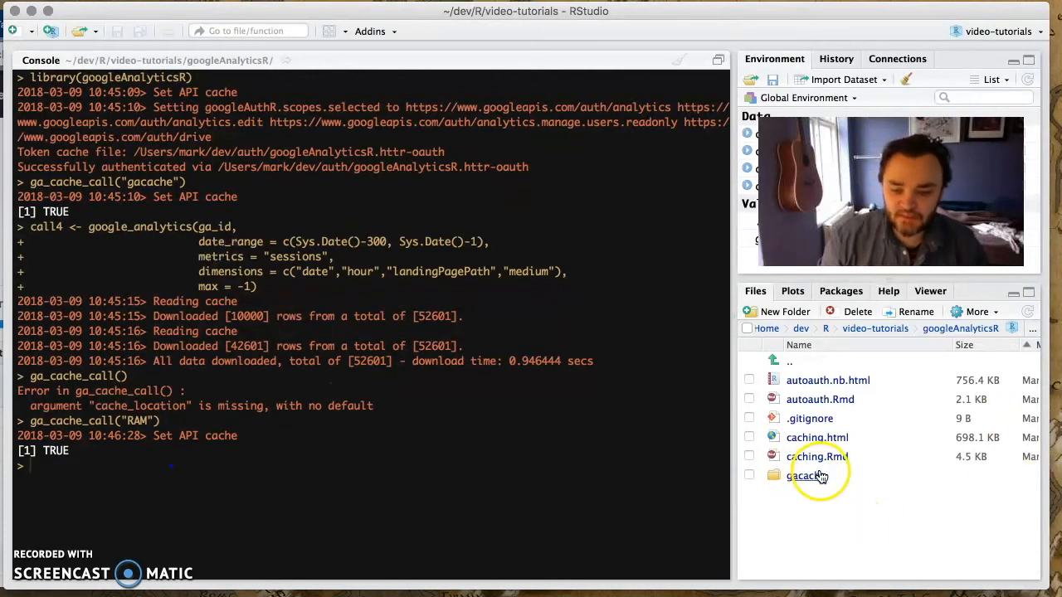
# Look at the cached data files inside gacache and go back up to the googleAnalyticsR folder.
pyautogui.doubleClick(806, 474)
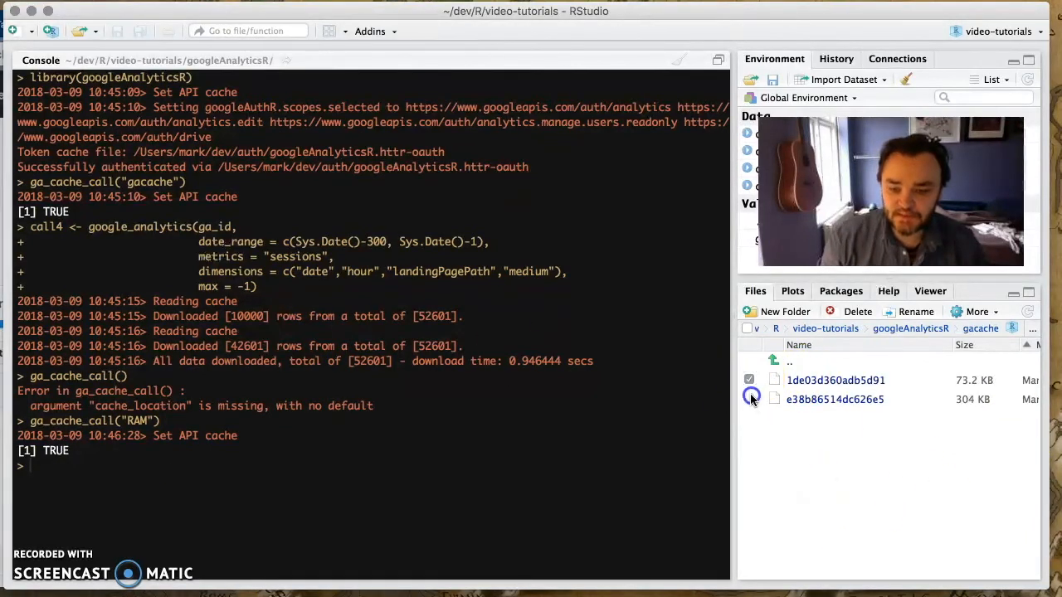
pyautogui.click(749, 398)
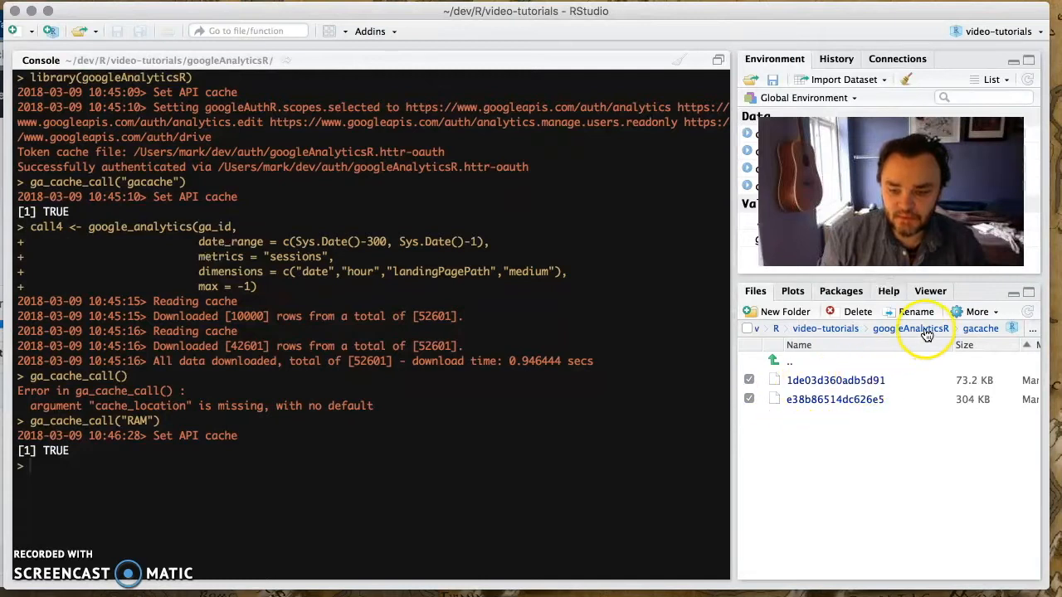
pyautogui.click(925, 329)
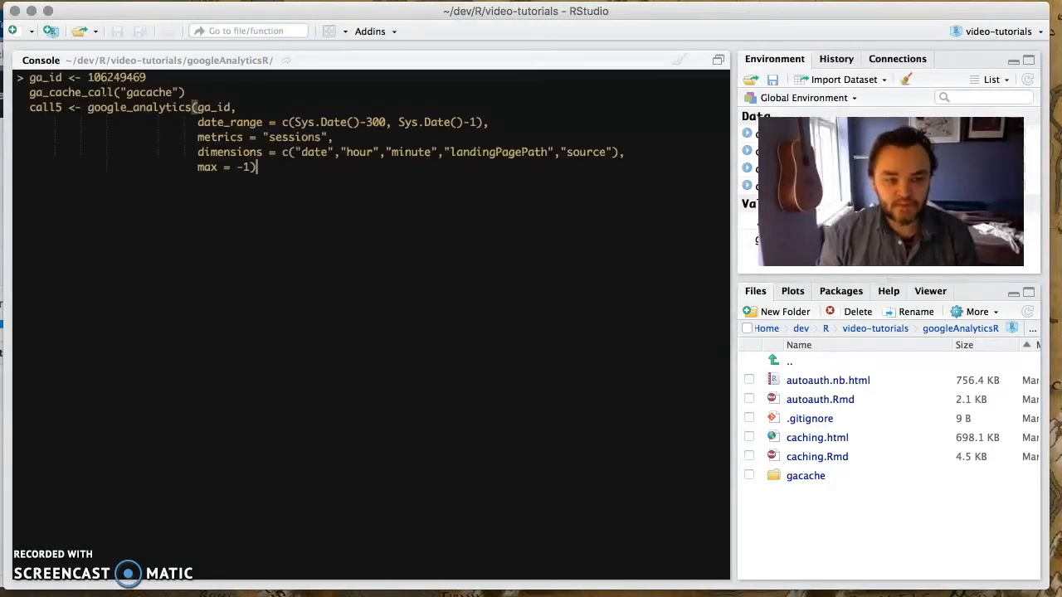
# Run the call5 query with max = -1, downloading all 301,763 rows into the gacache cache.
pyautogui.press('Return')
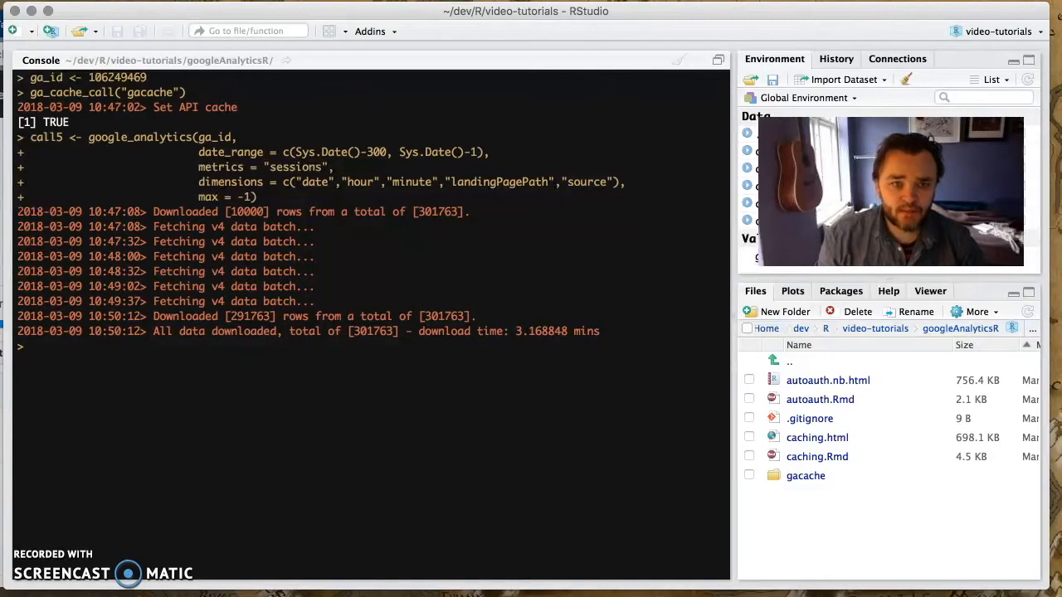
pyautogui.moveTo(352, 272)
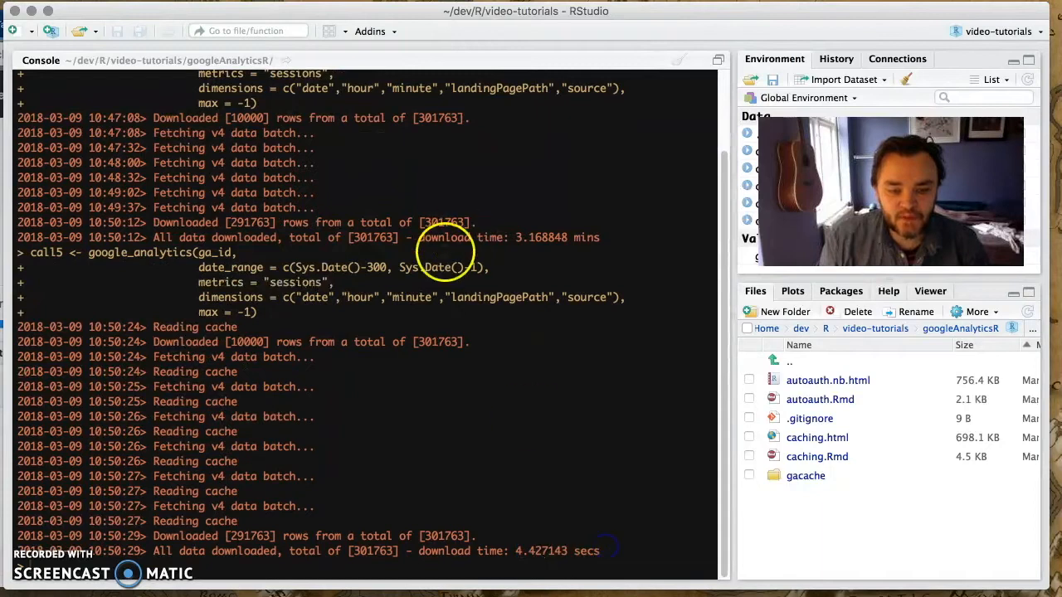
# Scroll the console output to compare the cached 4-second rerun with the earlier download time.
pyautogui.scroll(3)
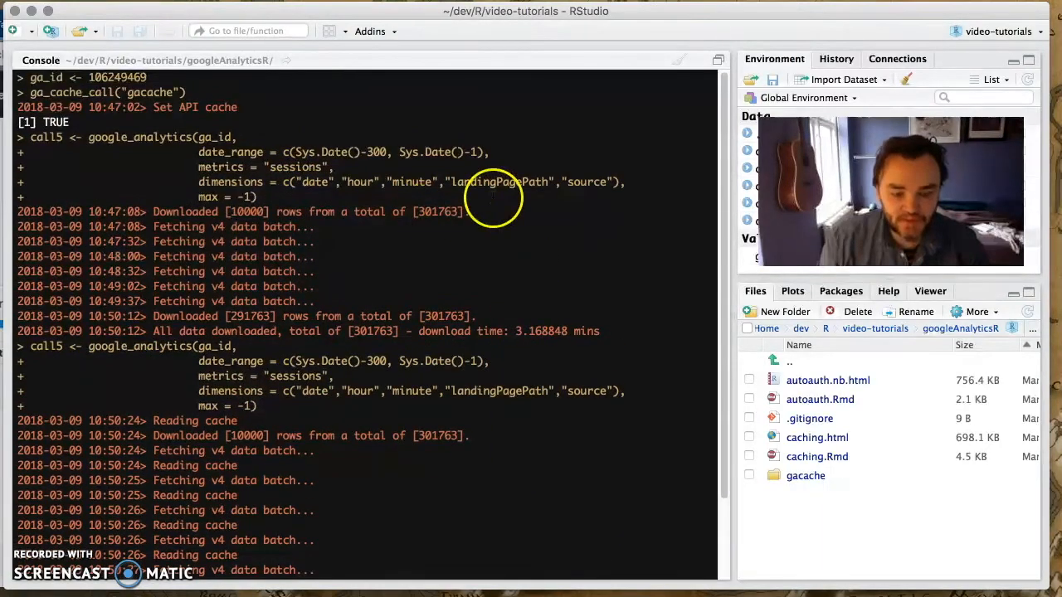
pyautogui.moveTo(517, 238)
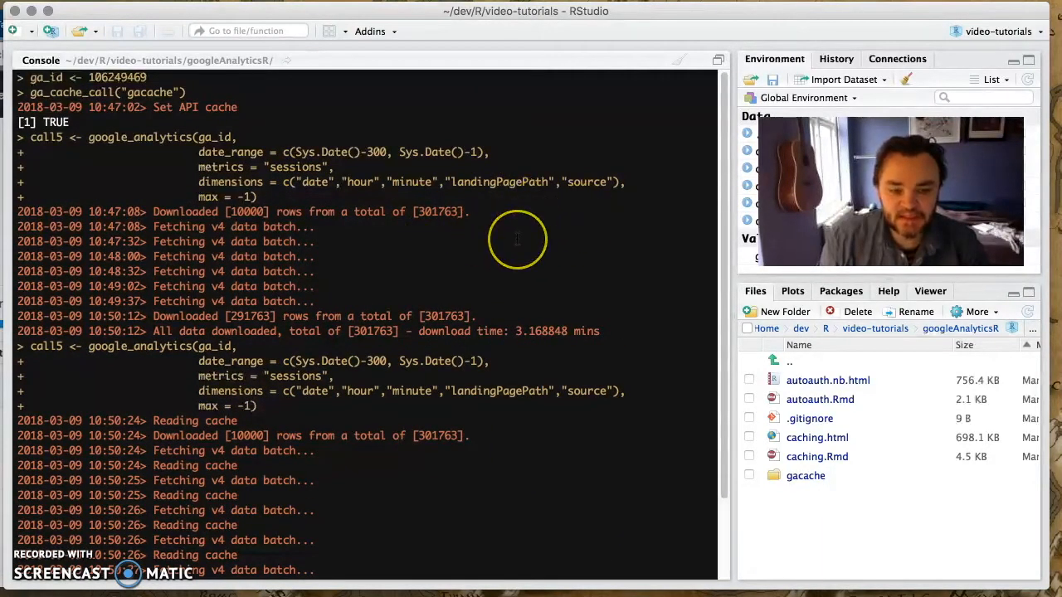
pyautogui.scroll(-3)
pyautogui.write('add_months <-  function(date, n){')
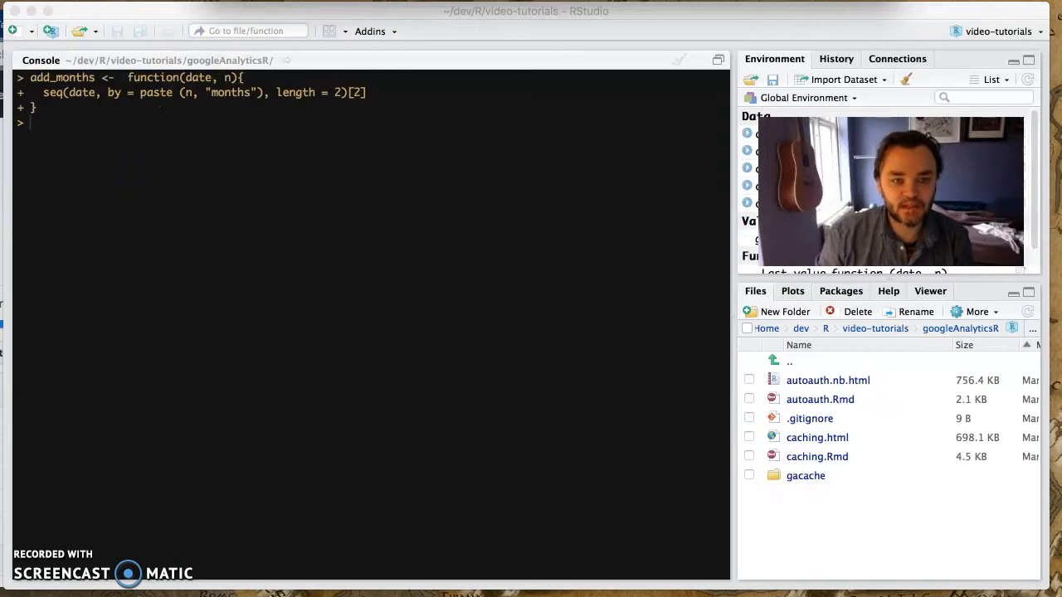
# Define make_date_ranges and run it from 2017-01-01 to today to list monthly start and end dates.
pyautogui.write('make_date_ranges <- function(start, end){')
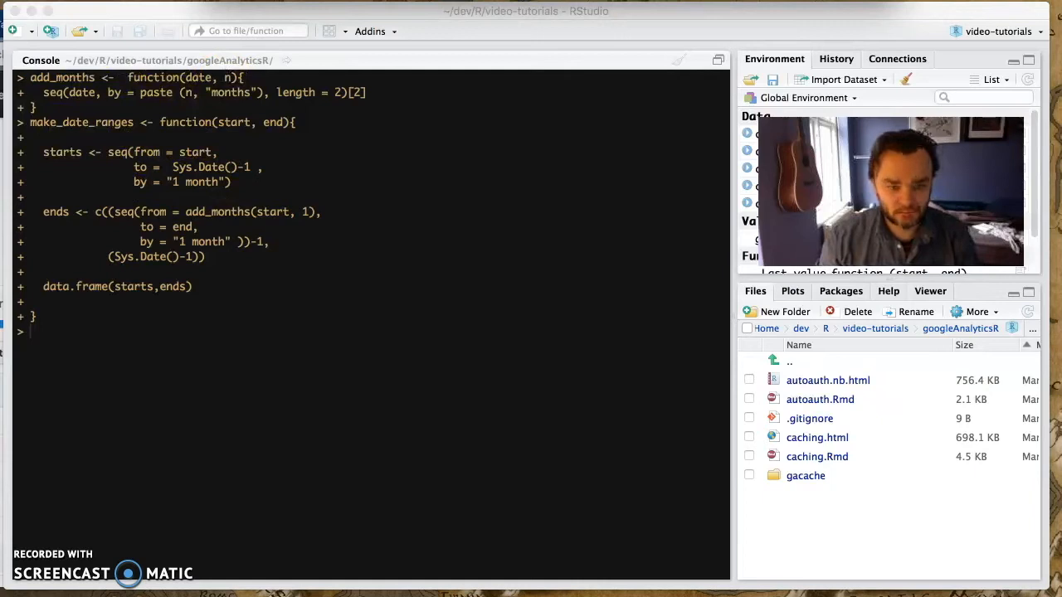
pyautogui.write('make_date_ranges(as.Date("2017-01-01"), Sys.Date())')
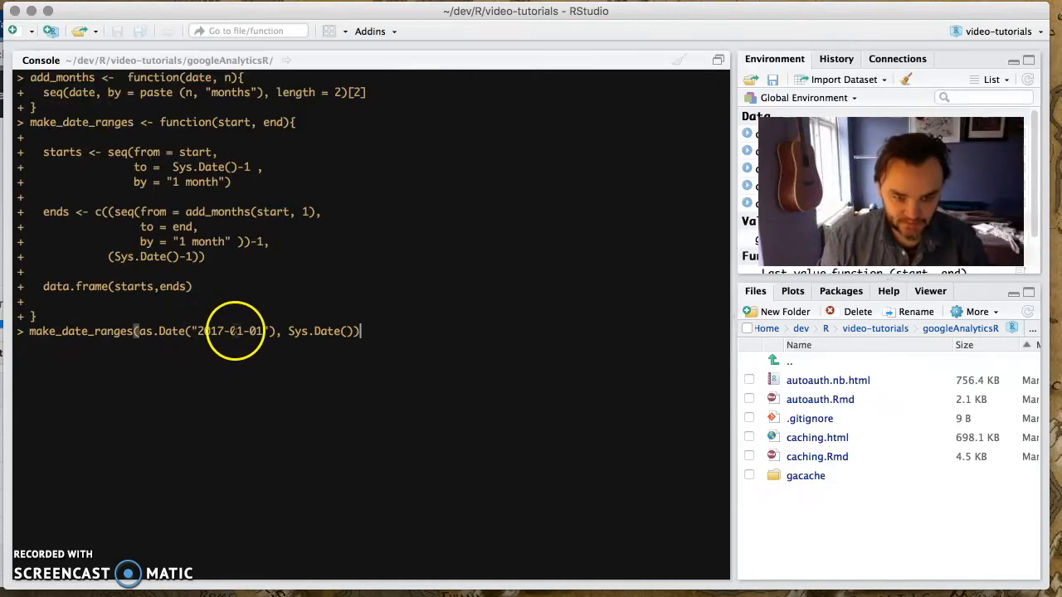
pyautogui.press('Return')
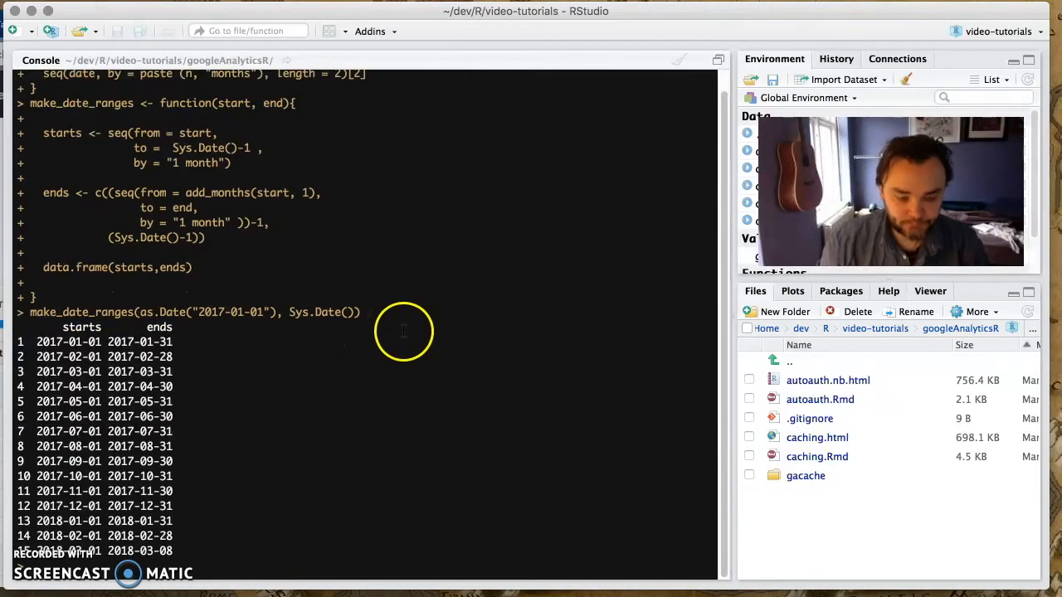
pyautogui.doubleClick(136, 342)
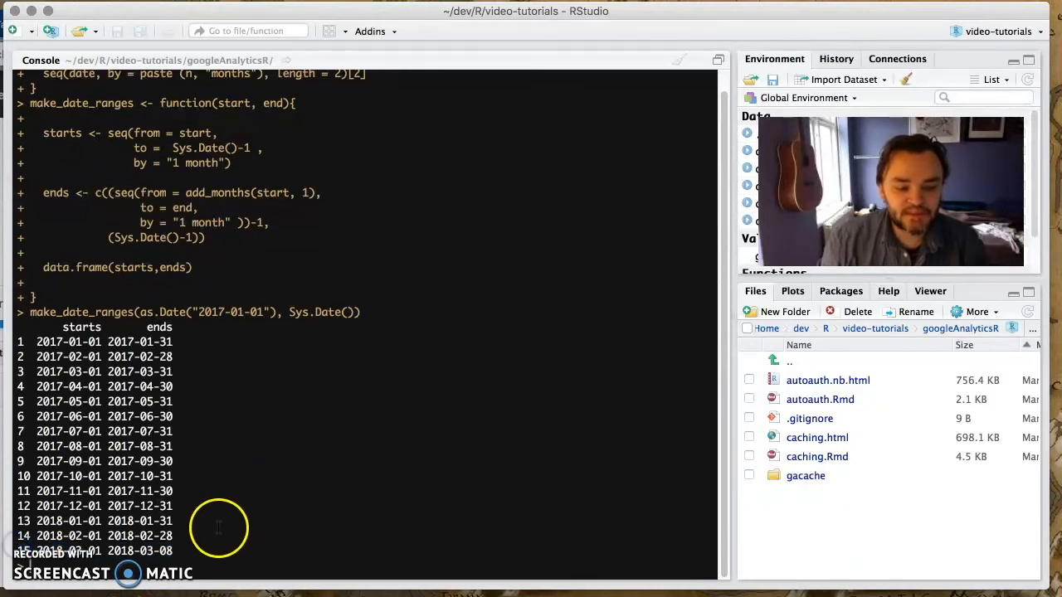
pyautogui.moveTo(398, 63)
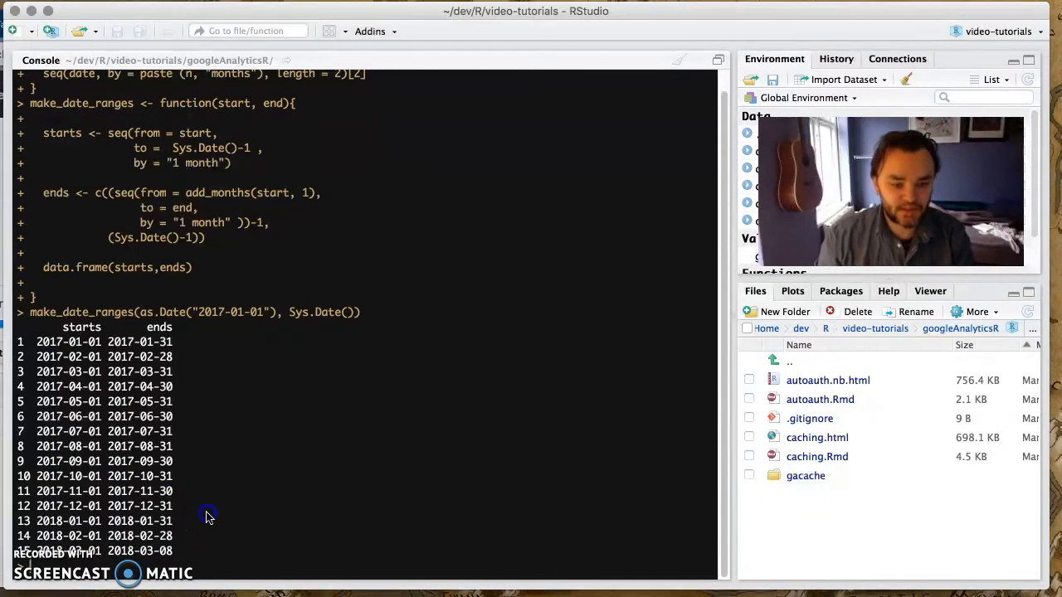
# Store the ranges as month_dates, print its 15 monthly rows, and clear the console.
pyautogui.press('ctrl+l')
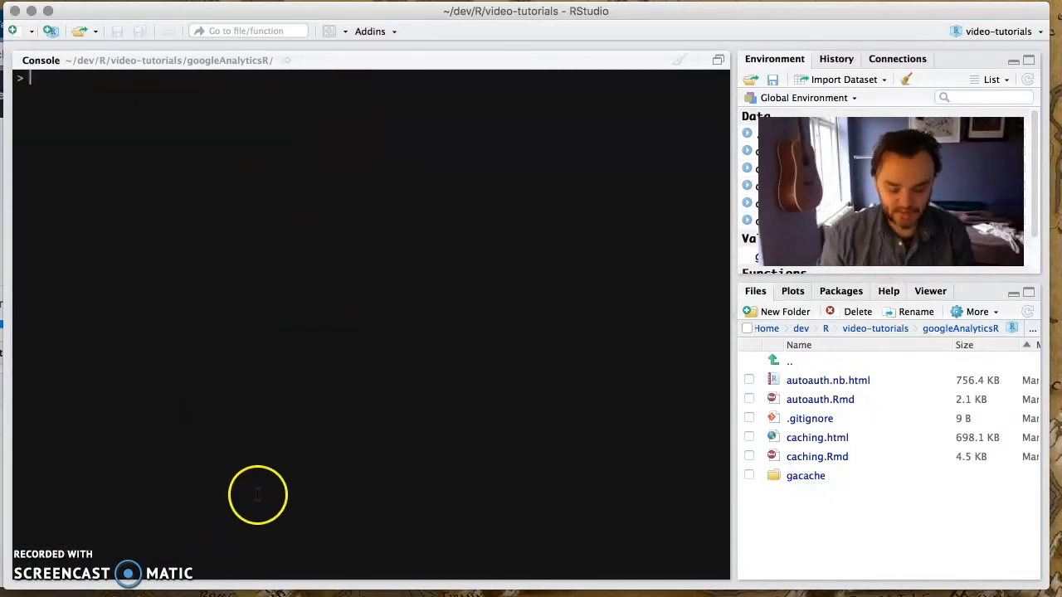
pyautogui.write('make_date_ranges(as.Date("2017-01-01"), Sys.Date())')
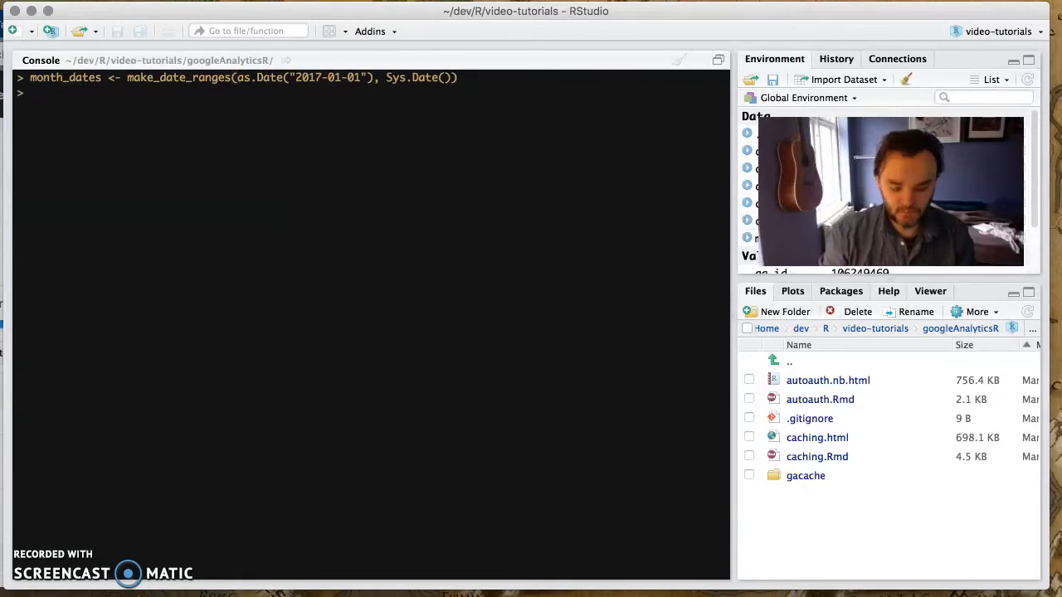
pyautogui.press('Return')
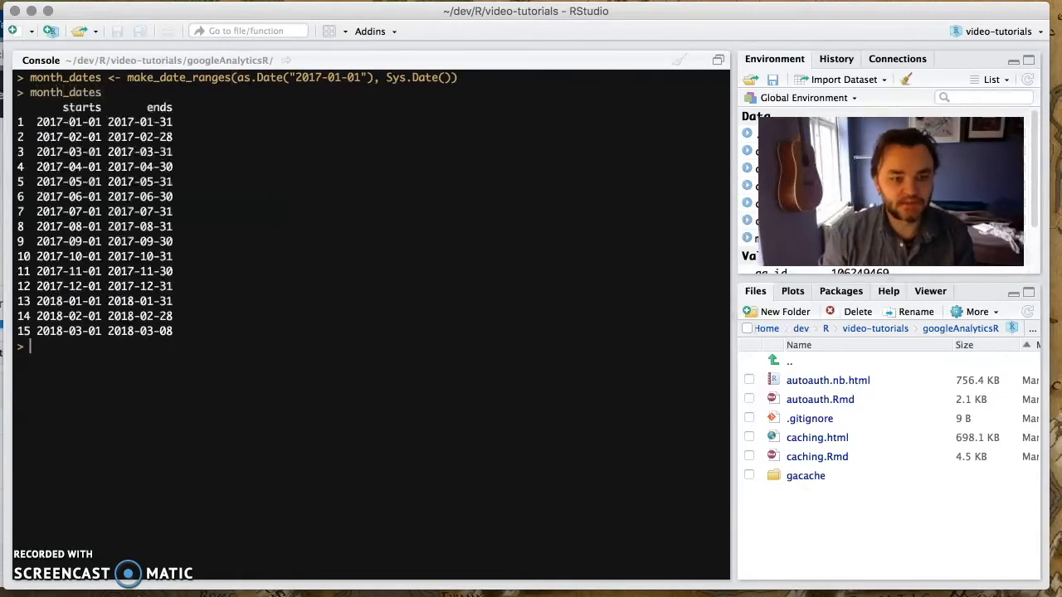
pyautogui.moveTo(195, 286)
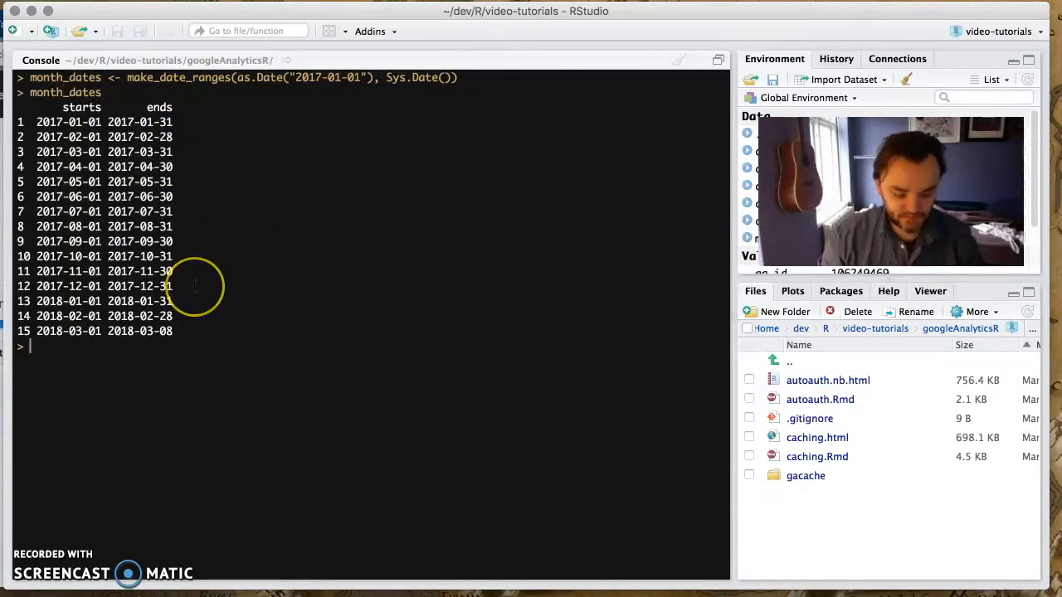
pyautogui.press('ctrl+l')
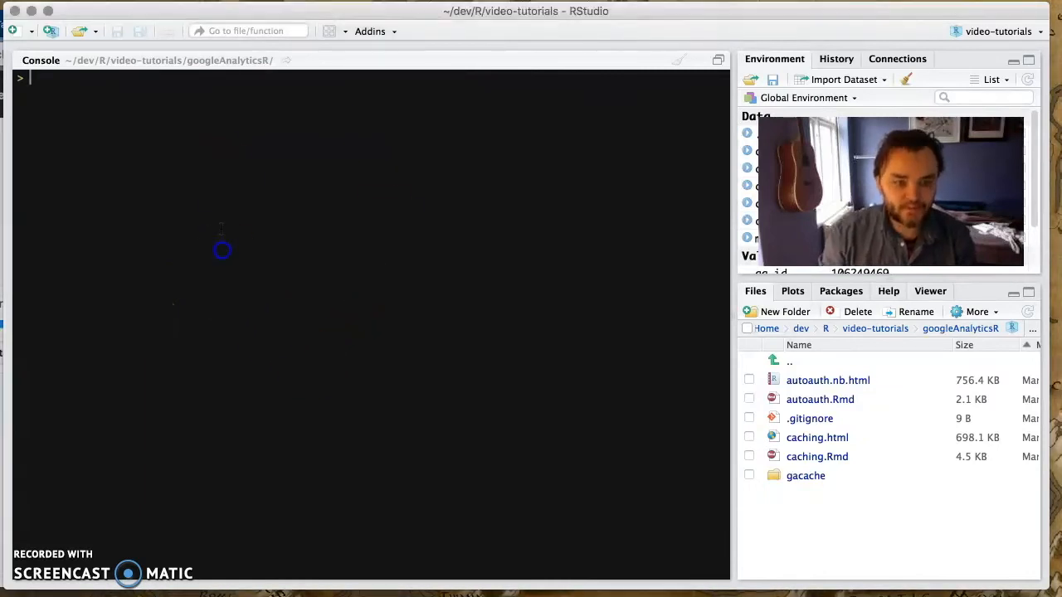
# Define my_fetch(d1, d2) wrapping google_analytics, then draft a monthly_fetches mapply over month_dates.
pyautogui.write('my_fetch <- function(d1, d2){')
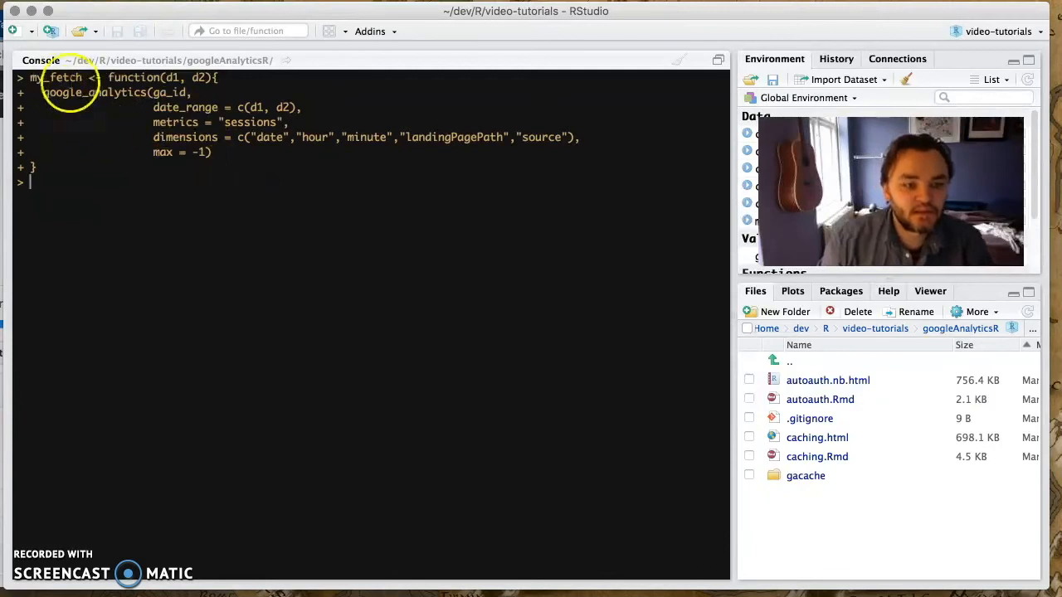
pyautogui.moveTo(46, 93); pyautogui.dragTo(202, 123)
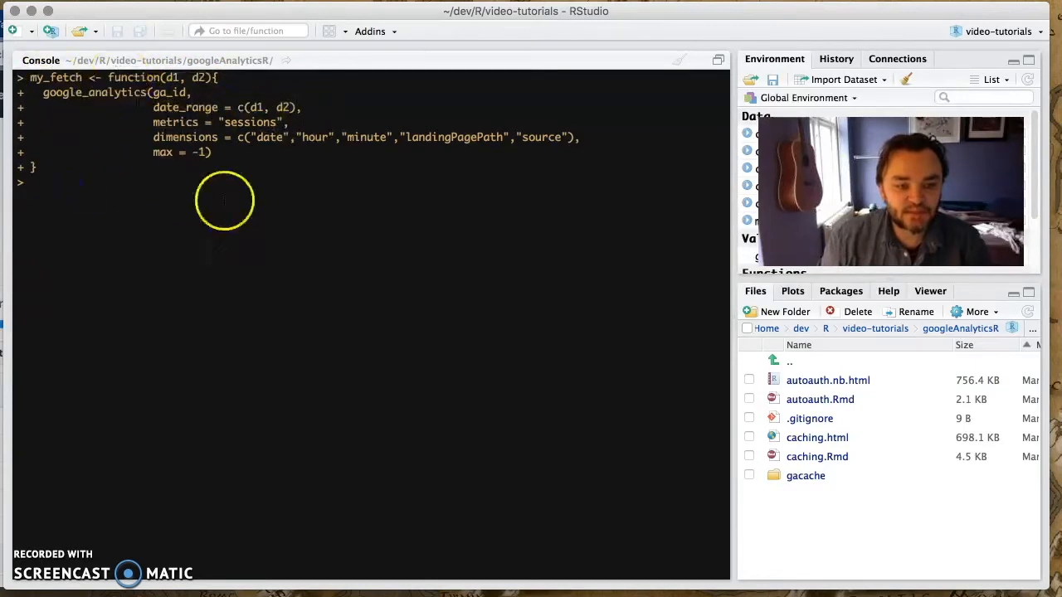
pyautogui.moveTo(240, 107)
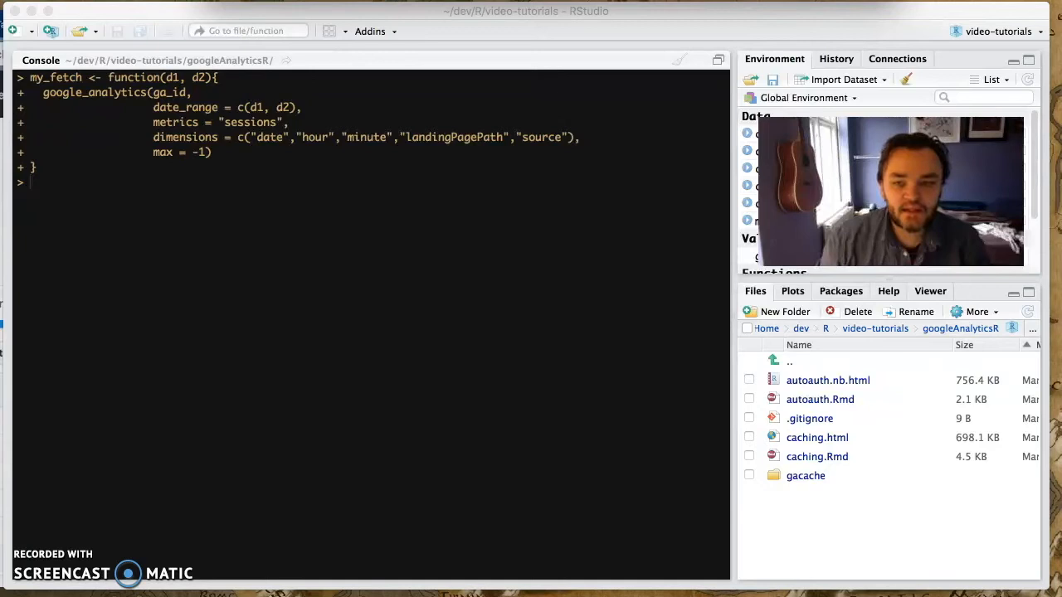
pyautogui.moveTo(313, 94)
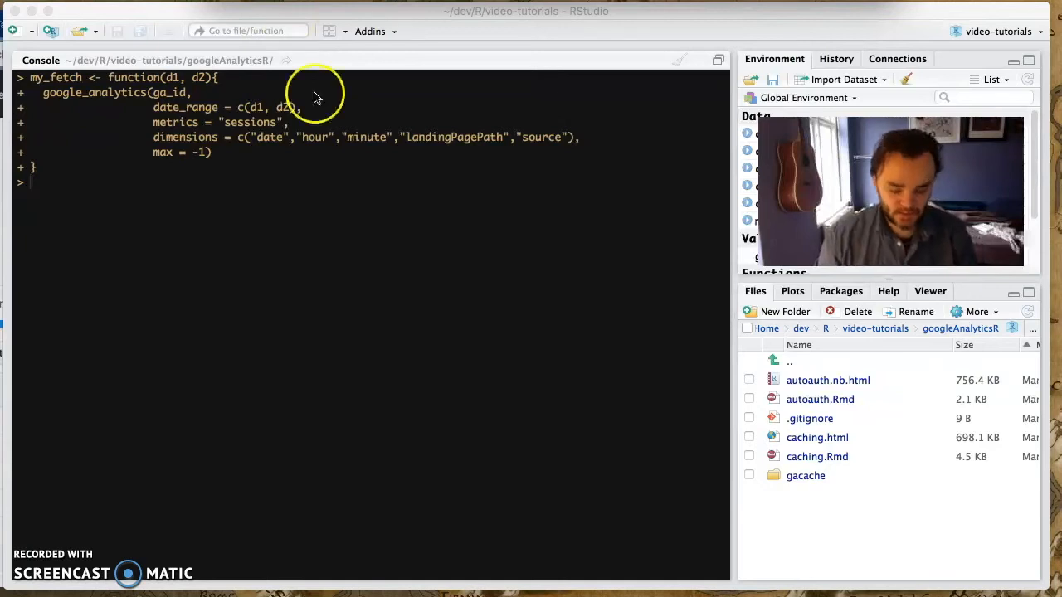
pyautogui.write('monthly_fetches <- mapply(my_fetch, month_dates$starts, month_dates$ends, SIMPLIFY = FALSE)')
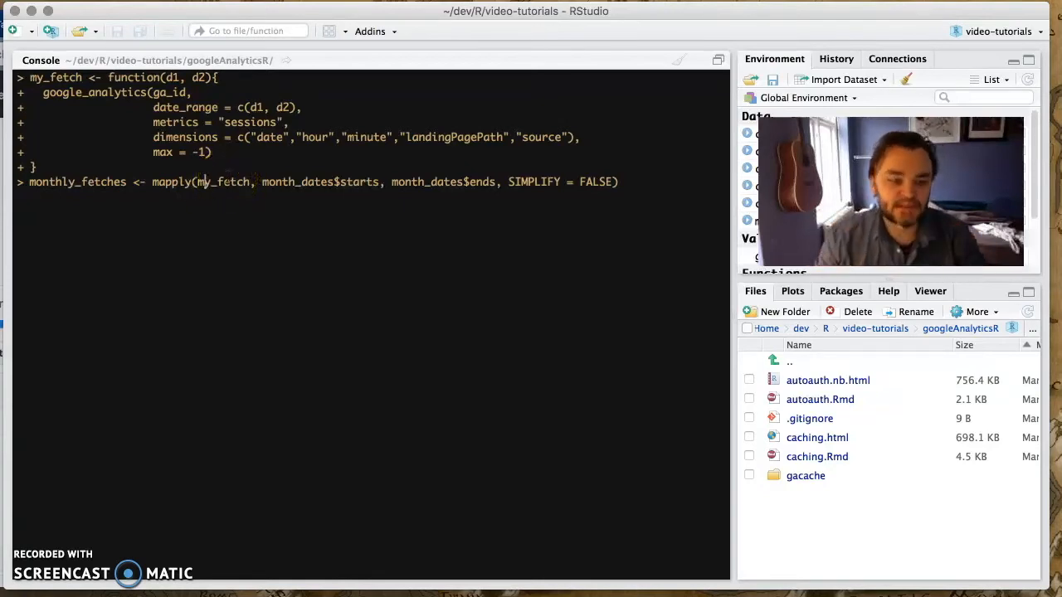
# Highlight my_fetch and its arguments in the running mapply call over month_dates starts and ends.
pyautogui.doubleClick(224, 181)
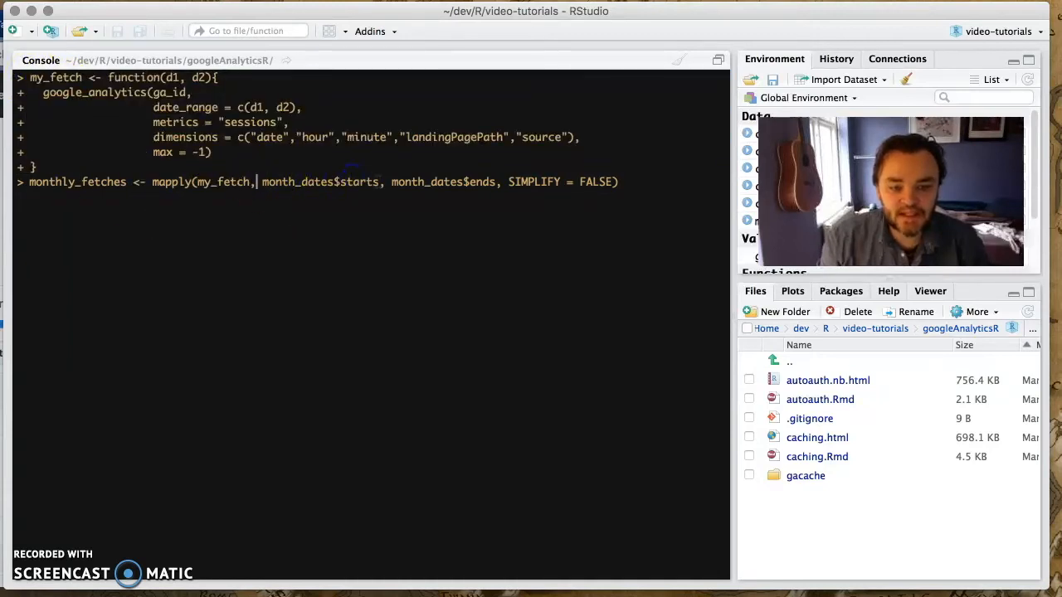
pyautogui.doubleClick(318, 181)
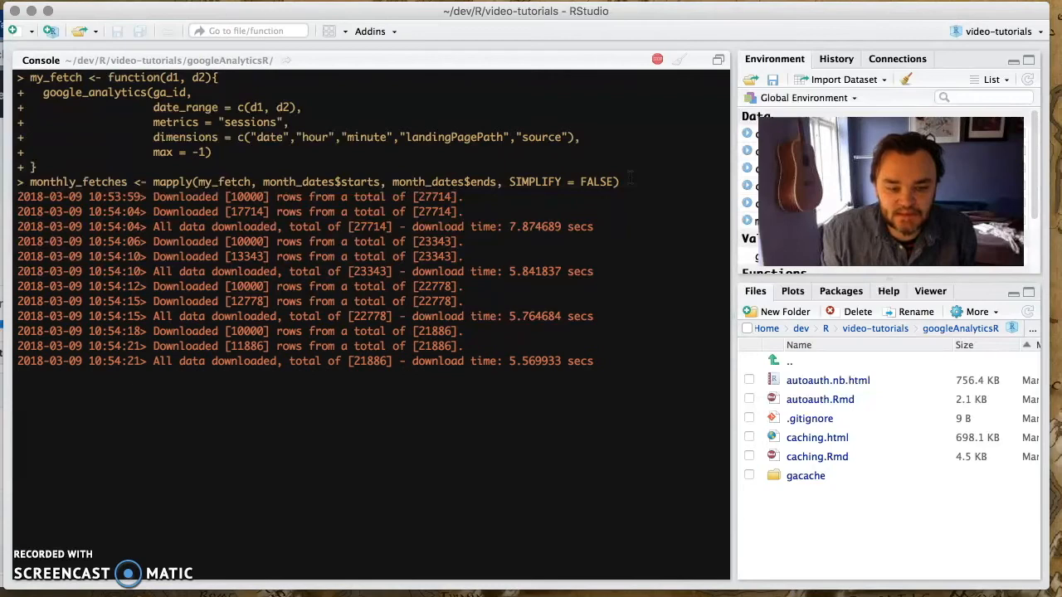
# Scroll the console output while the monthly downloads finish and fill the gacache folder.
pyautogui.scroll(-3)
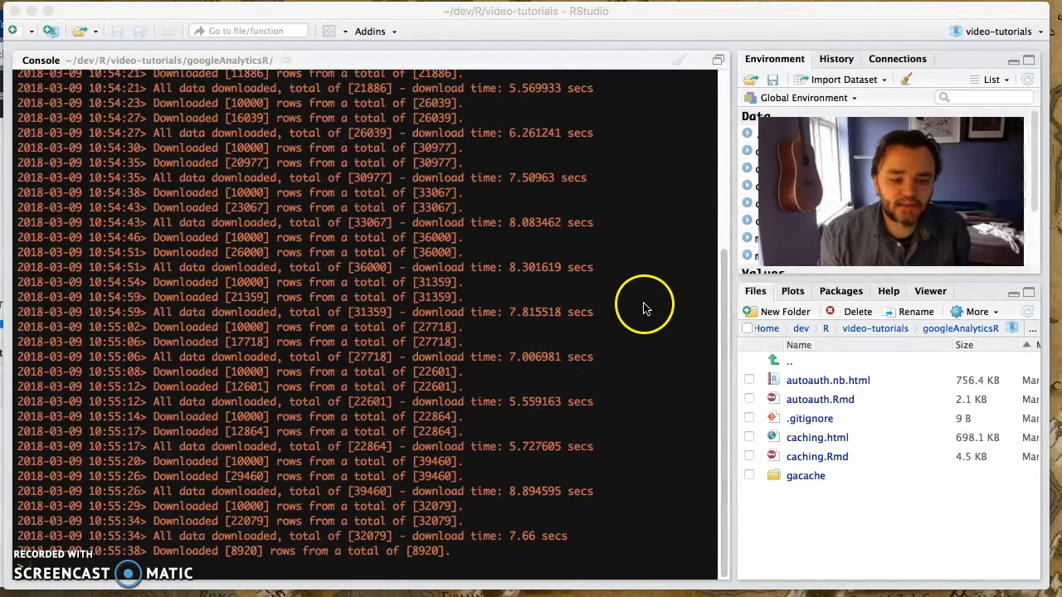
pyautogui.scroll(3)
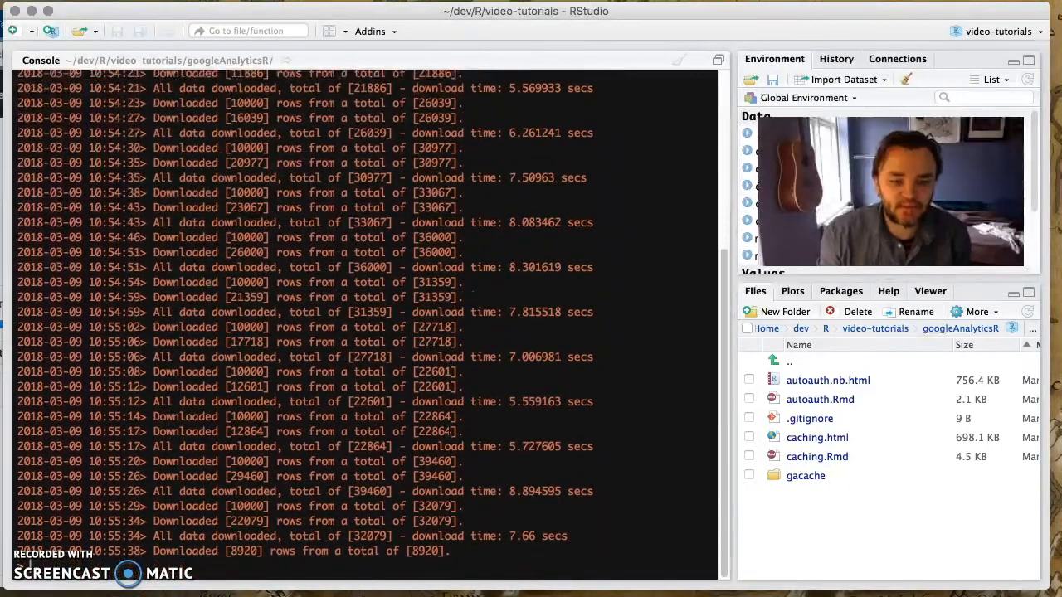
pyautogui.scroll(3)
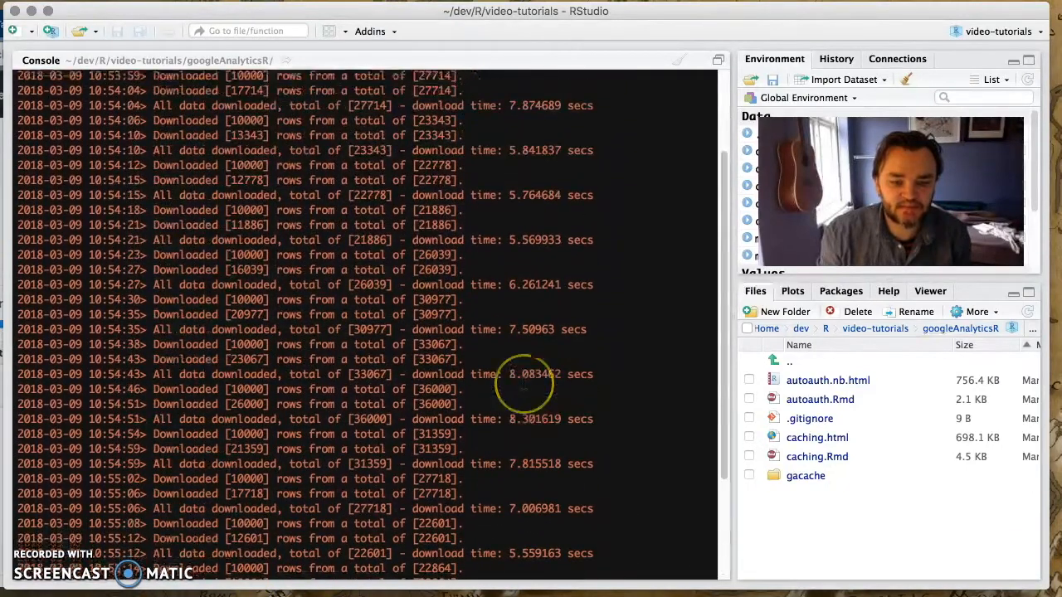
pyautogui.scroll(-3)
pyautogui.write('month_dates <- make_date_ranges(as.Date("2017-01-01"), Sys.Date())')
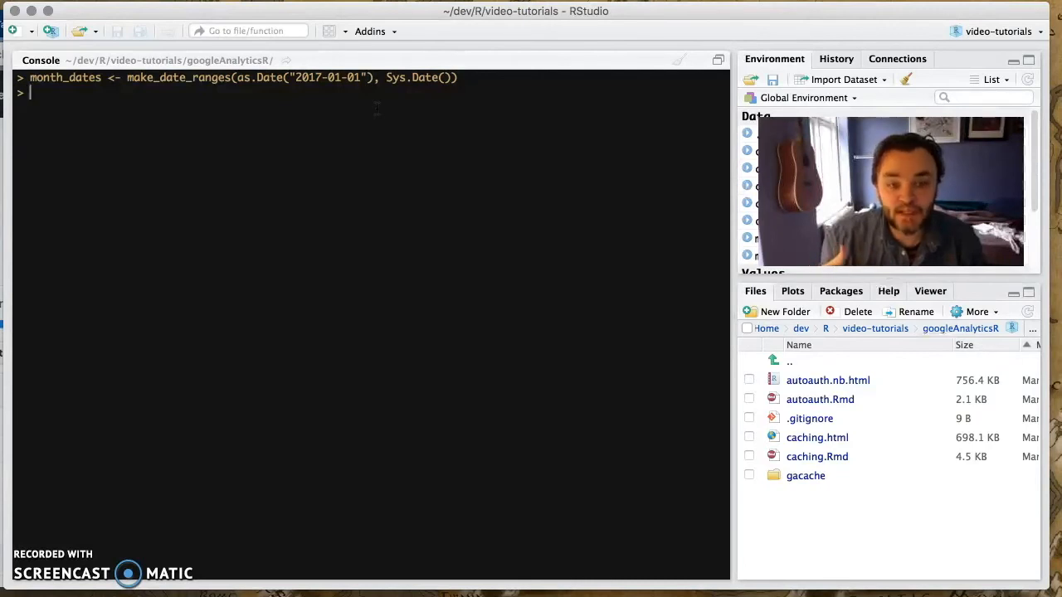
pyautogui.moveTo(738, 468)
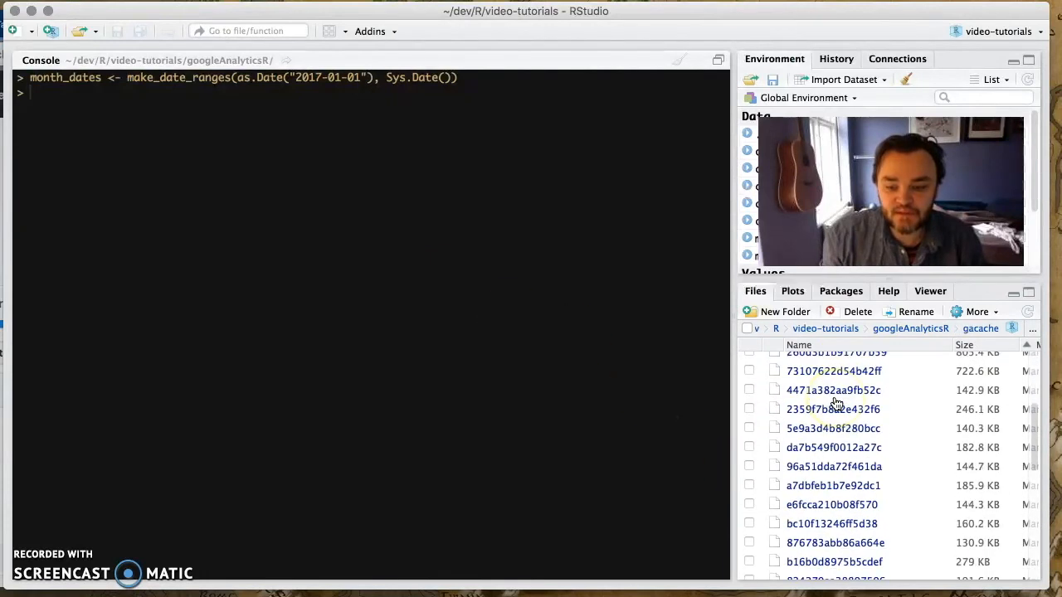
pyautogui.scroll(3)
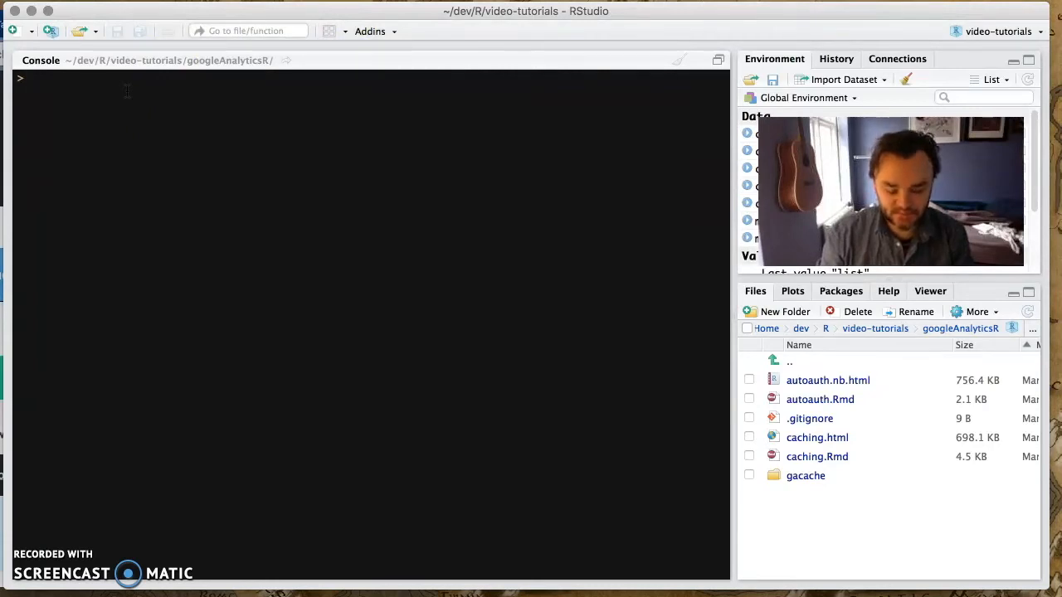
# Check class(monthly_fetches) and str(monthly_fetches, max.level = 1) showing a list of 15 data frames.
pyautogui.write('clas')
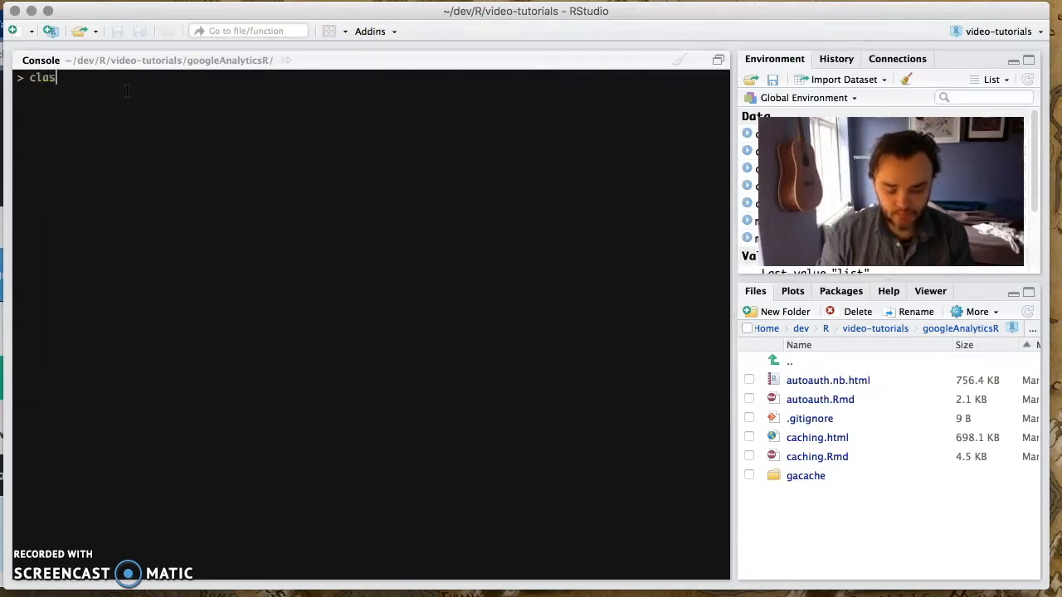
pyautogui.write('s(monthly_fetches )')
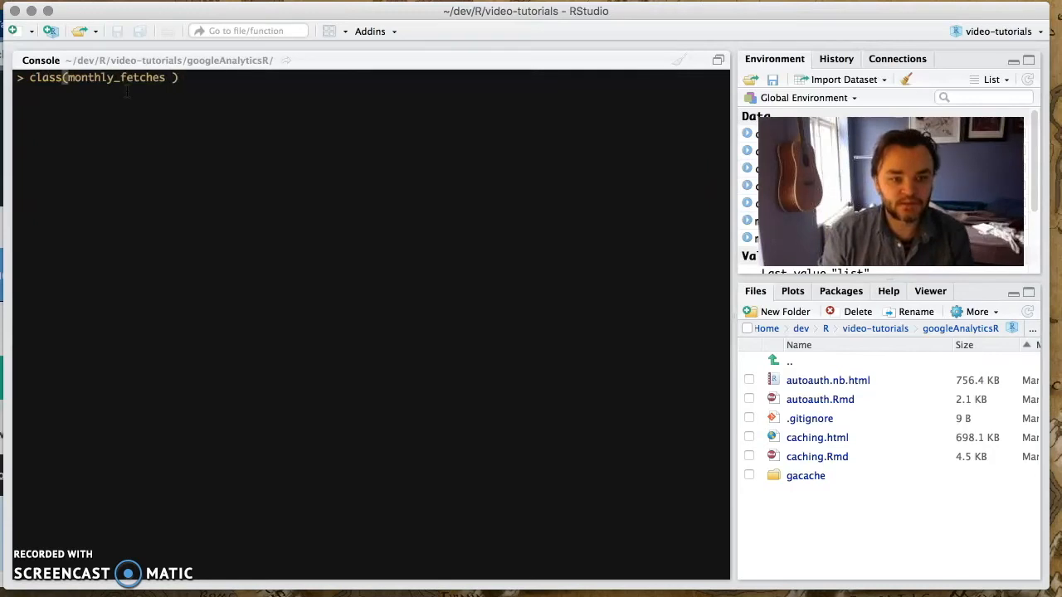
pyautogui.press('Return')
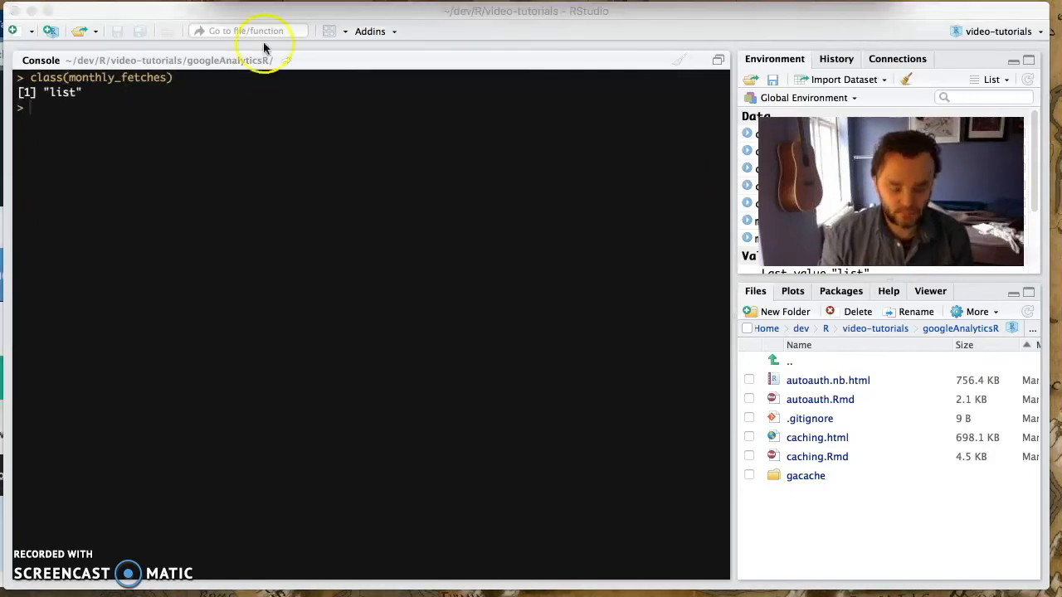
pyautogui.write('cla')
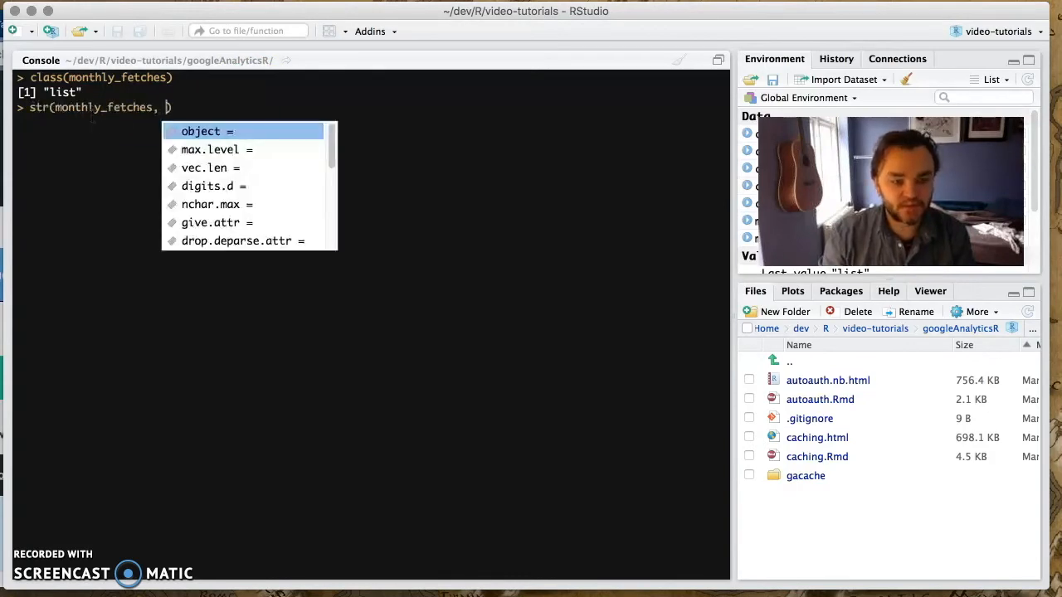
pyautogui.write('max.level = 1')
pyautogui.press('Return')
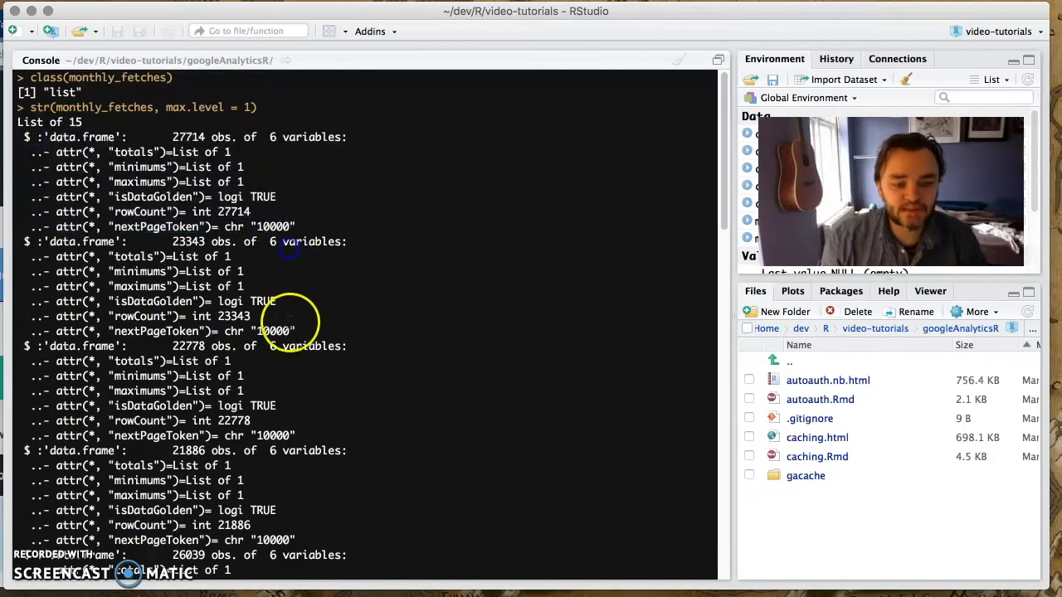
pyautogui.scroll(-3)
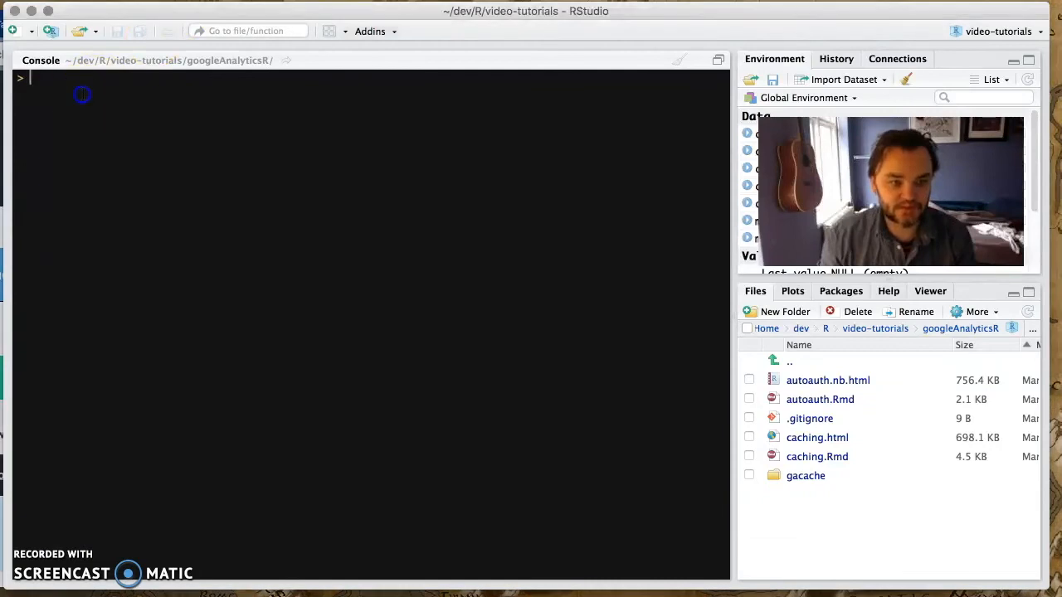
# Run total <- Reduce(rbind, monthly_fetches) and highlight the 406805 row count.
pyautogui.write('total <- Reduce(rbind, monthly_fetches)')
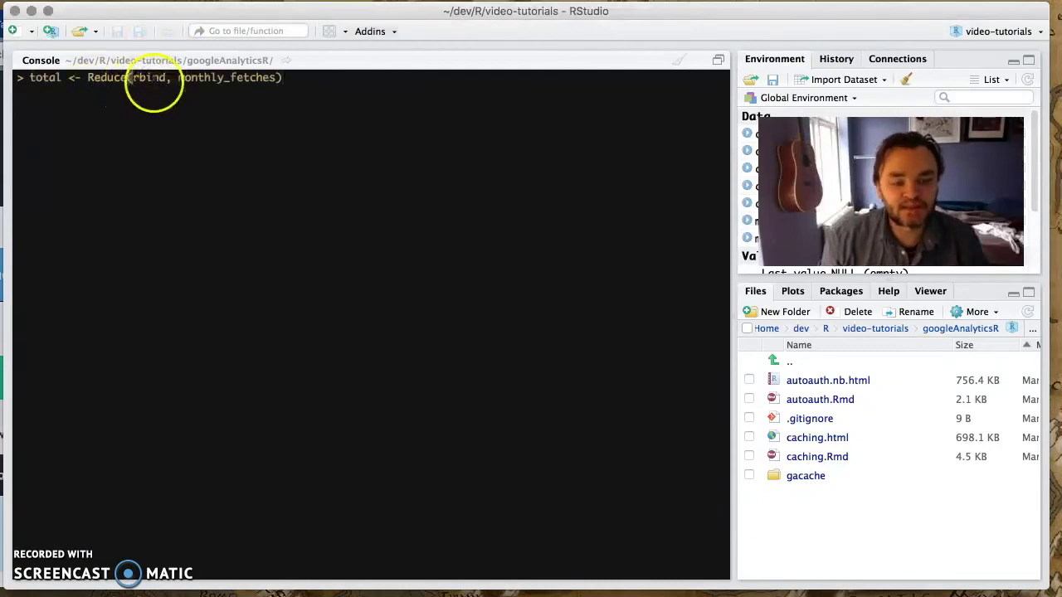
pyautogui.moveTo(216, 78)
pyautogui.write('nrow(total)')
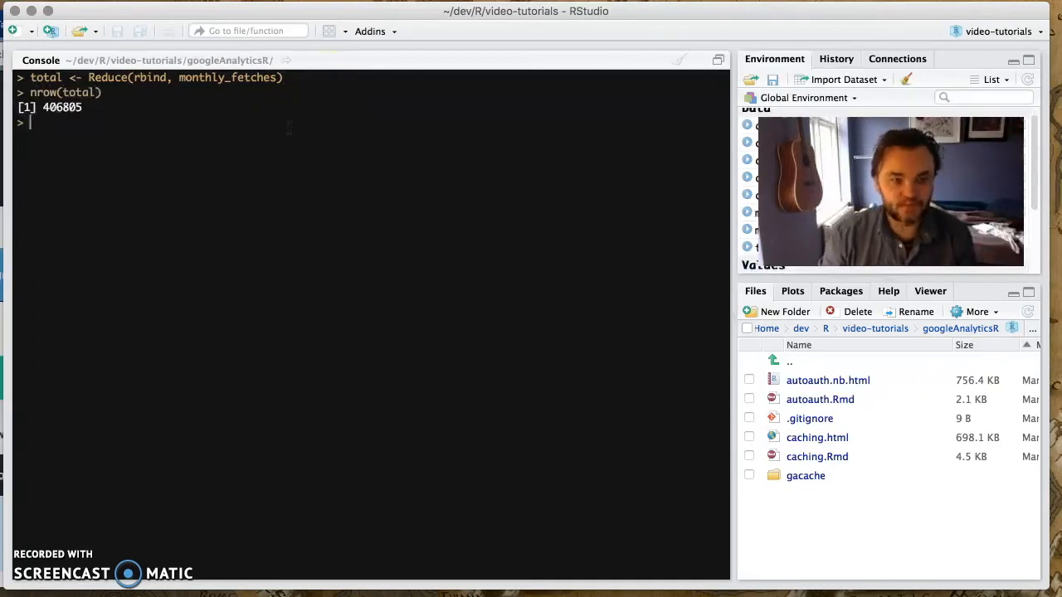
pyautogui.doubleClick(80, 93)
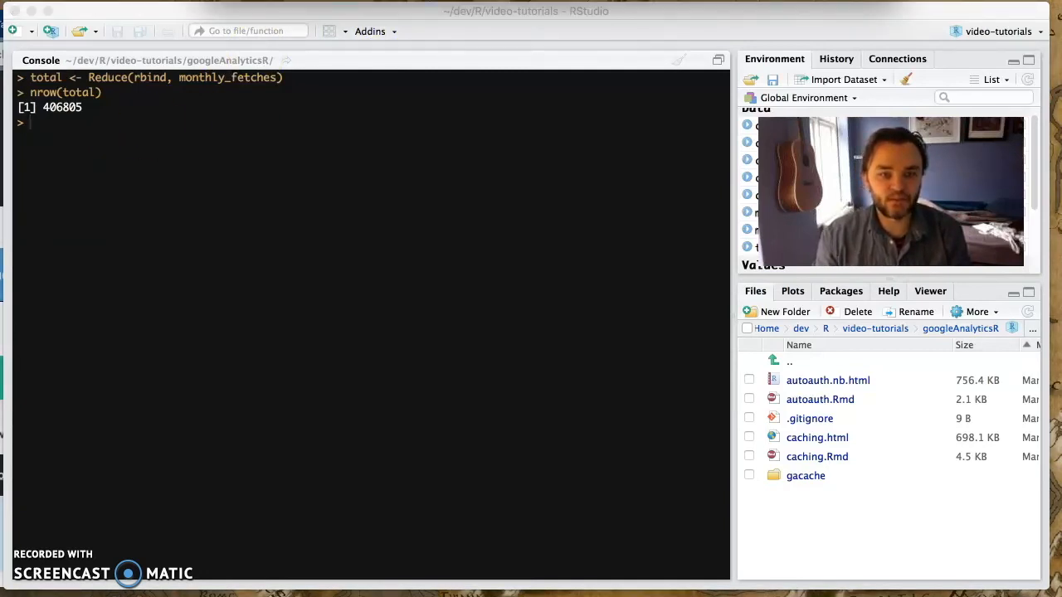
# Load googleAuthR and memoise, then begin a gar_cache_setup call.
pyautogui.write('library(googleAuthR)')
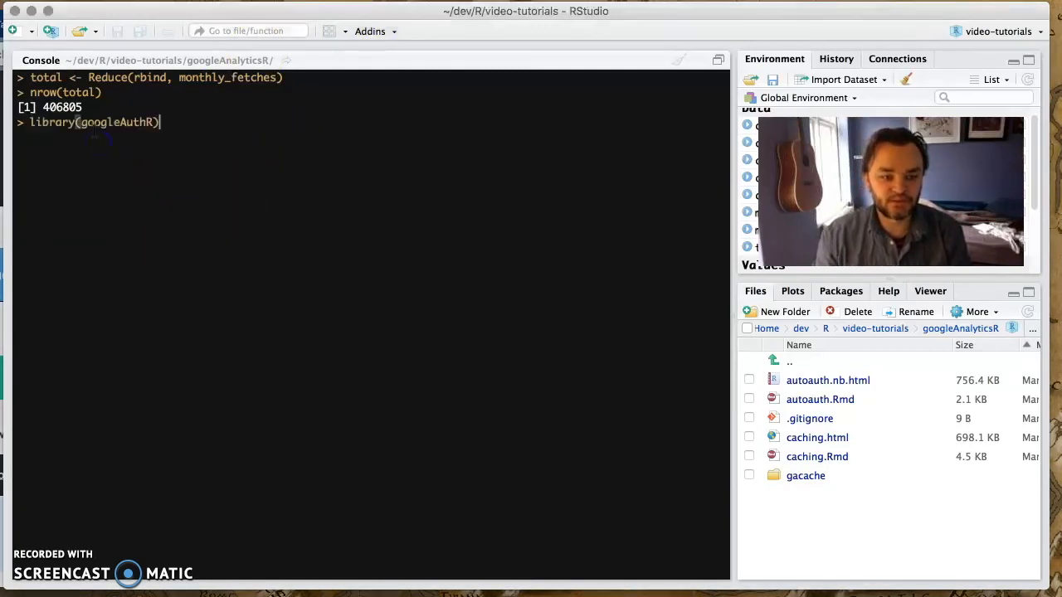
pyautogui.press('return')
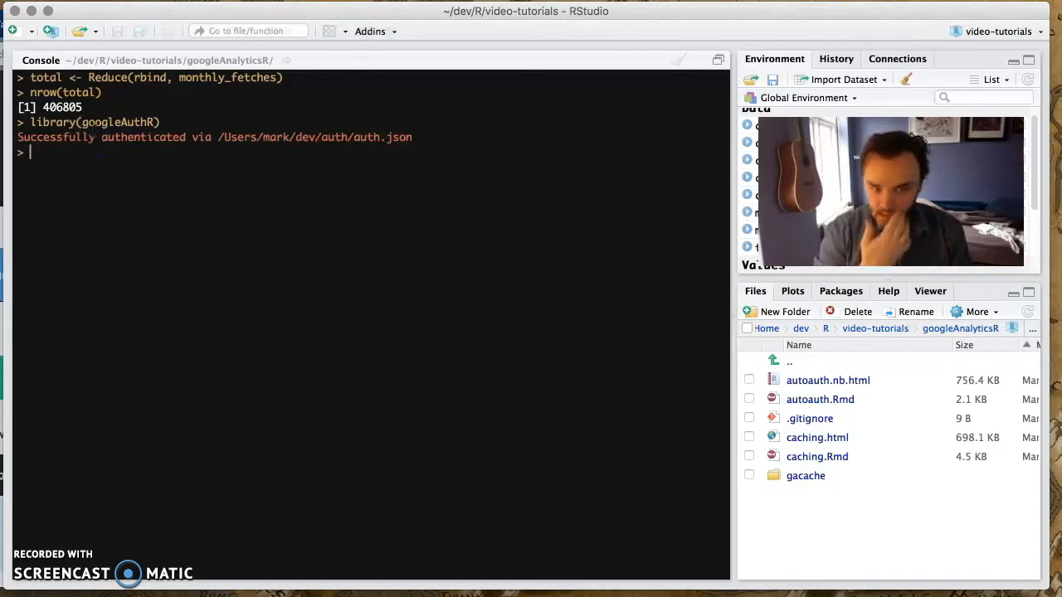
pyautogui.write('library(memoise')
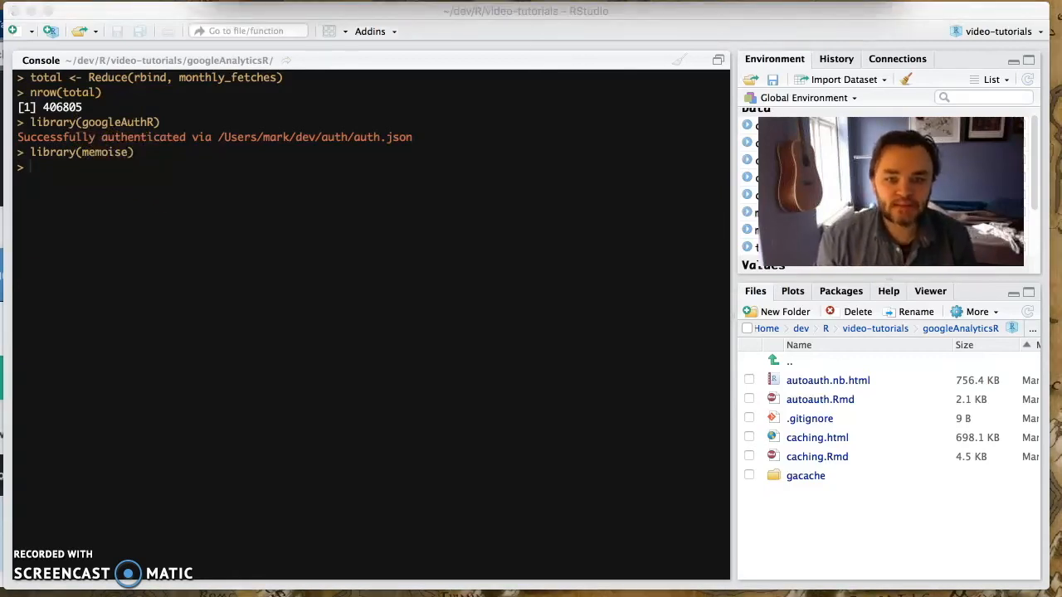
pyautogui.write('ga_cache_setup(mcache = memoise::cache_filesystem(cache_location),')
pyautogui.write('invalid_func = f)')
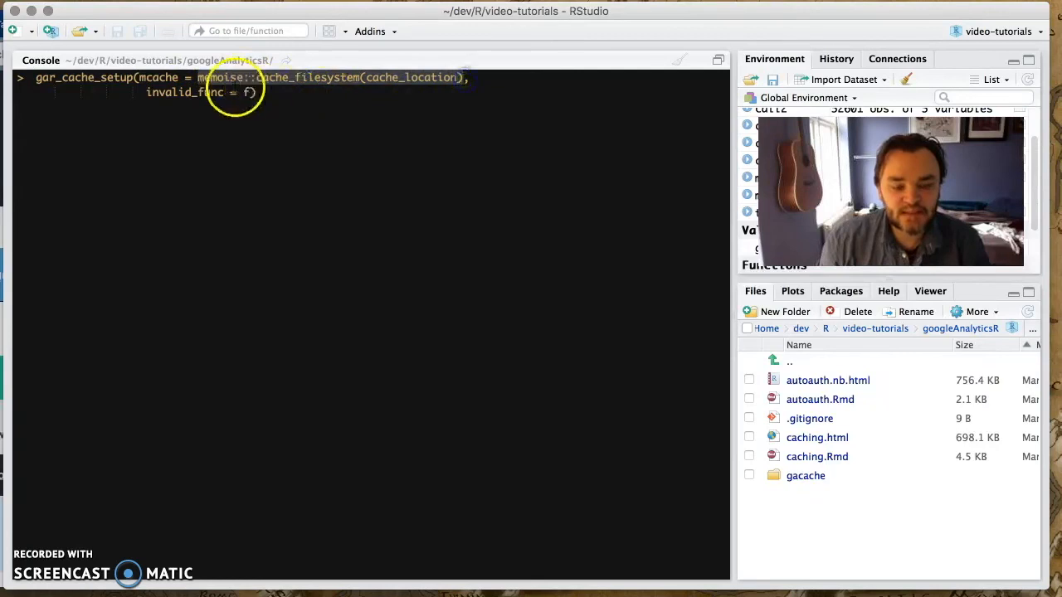
pyautogui.moveTo(340, 91)
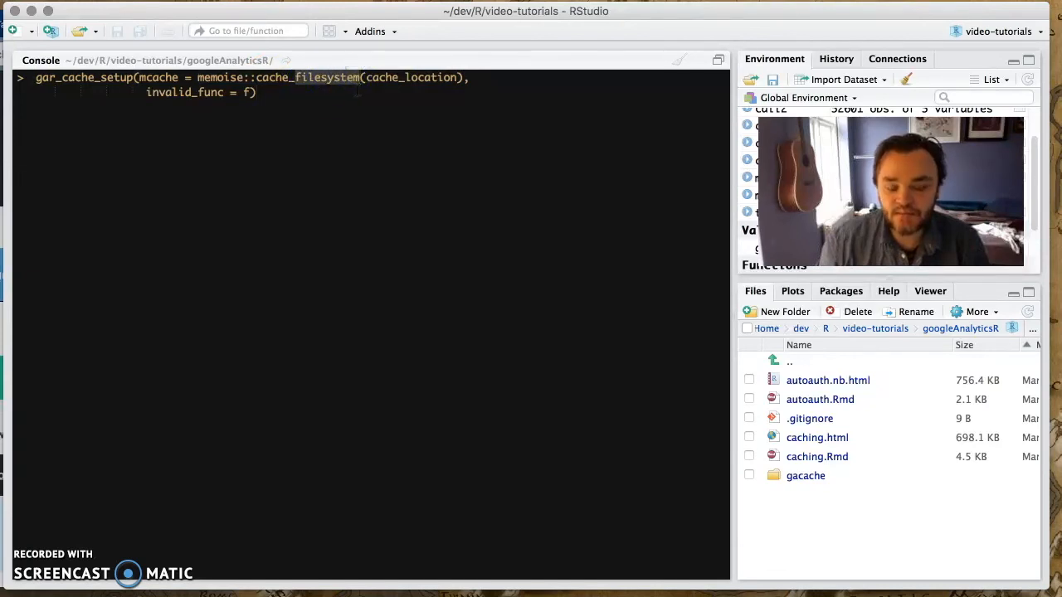
# Highlight cache_filesystem in gar_cache_setup(mcache = memoise::cache_filesystem(cache_location), invalid_func = f).
pyautogui.doubleClick(309, 78)
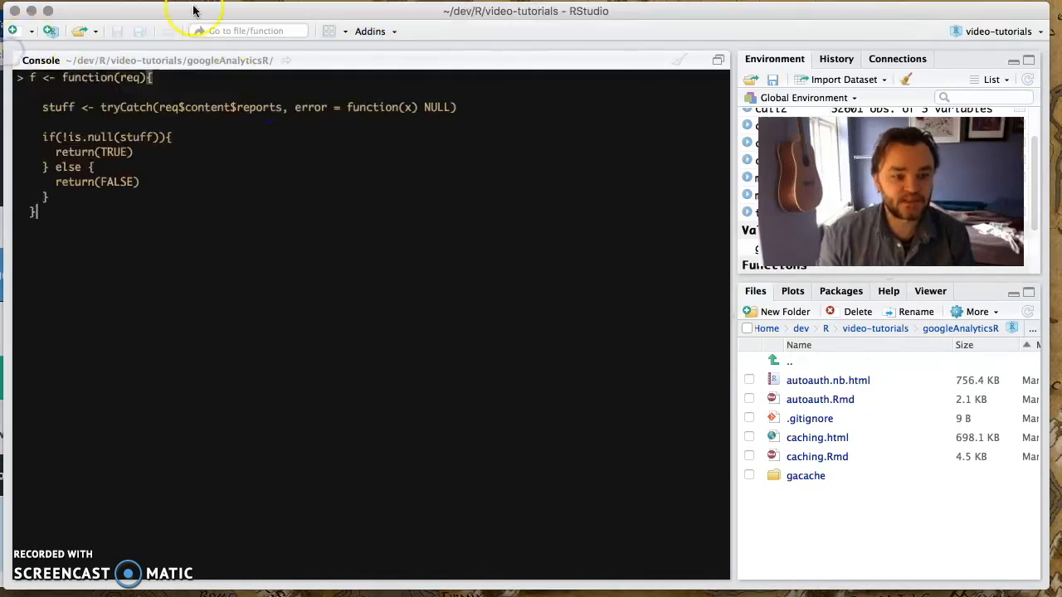
# Define f(req) returning TRUE only when req$content$reports exists, via tryCatch.
pyautogui.press('Return')
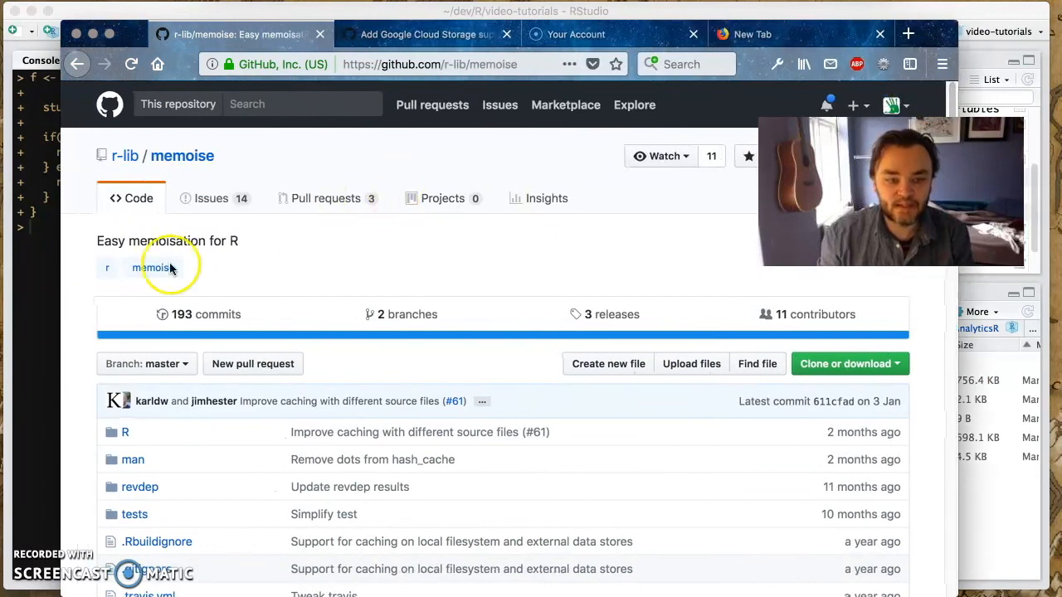
# Navigate via google.dk to the googleAuthR GitHub repository and its documentation website.
pyautogui.click(429, 63)
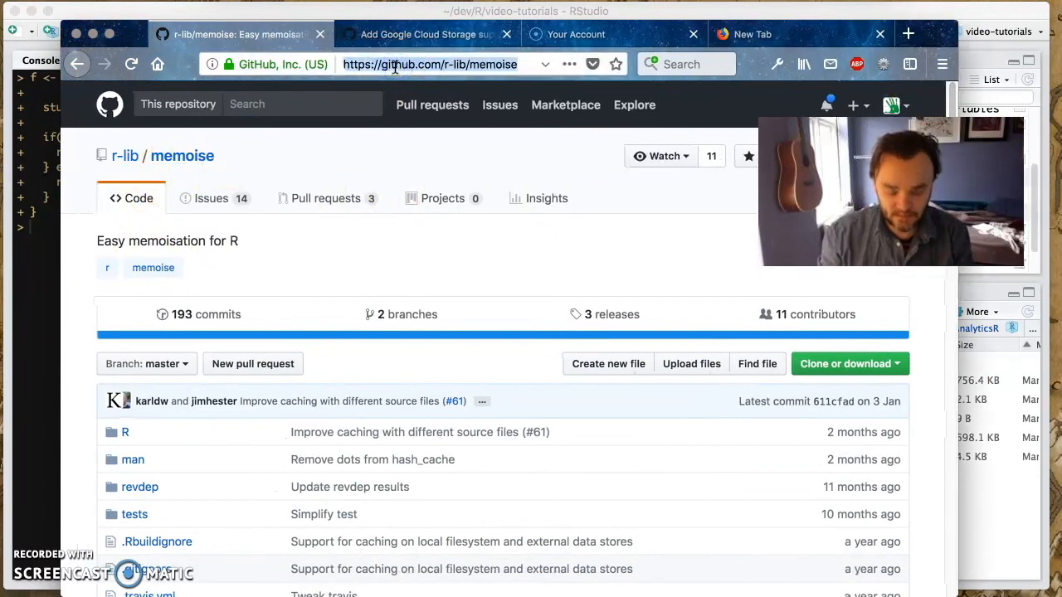
pyautogui.write('google.dk')
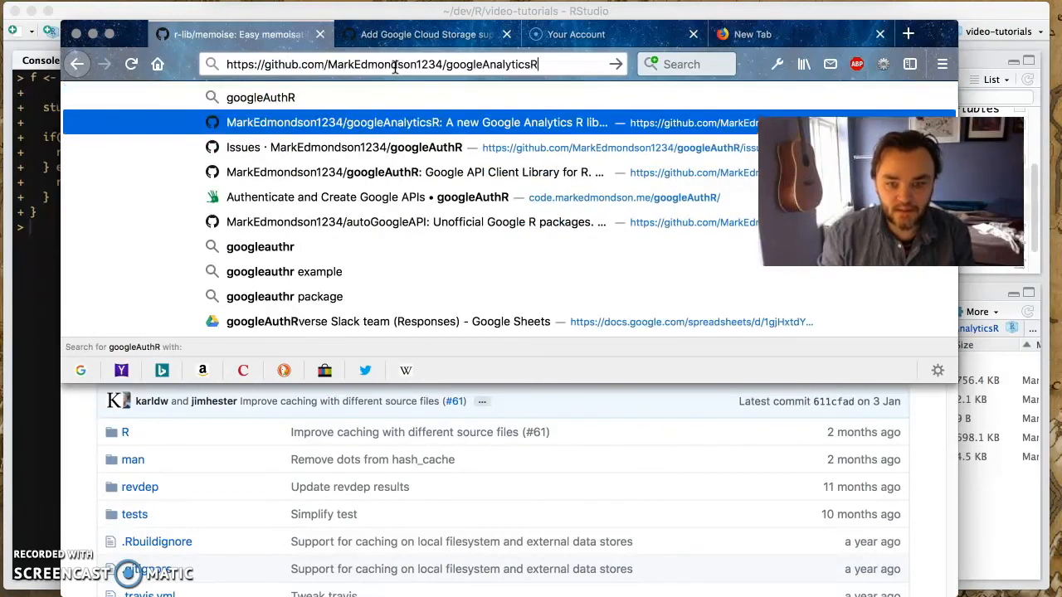
pyautogui.click(365, 146)
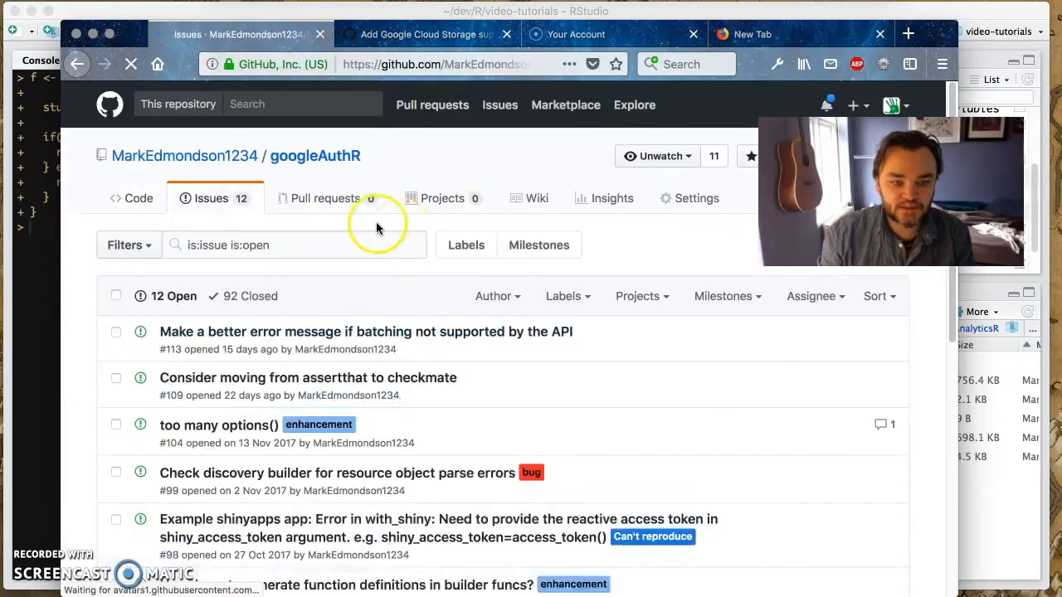
pyautogui.click(129, 199)
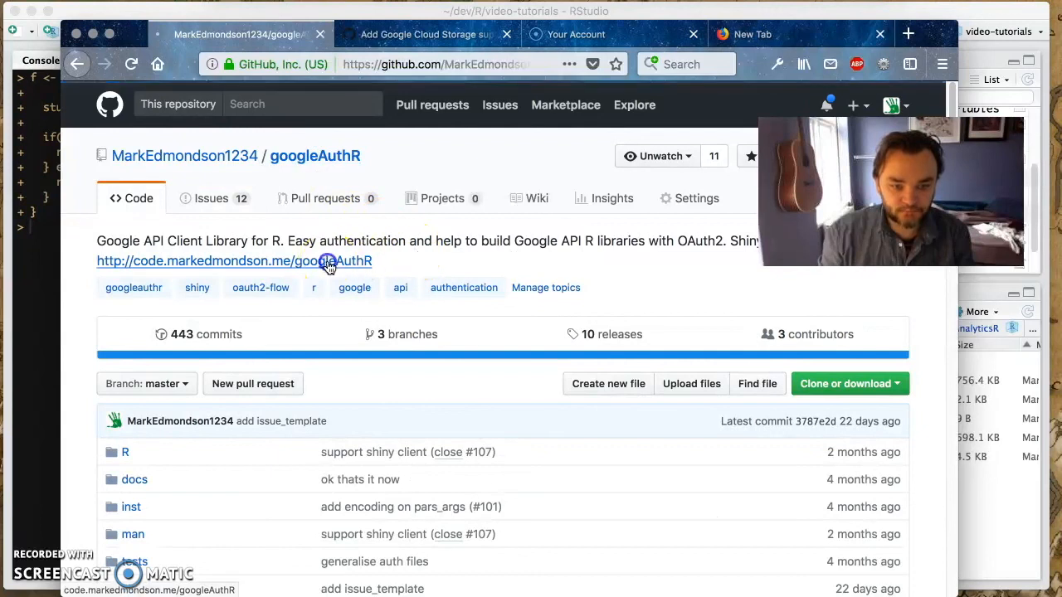
pyautogui.click(234, 260)
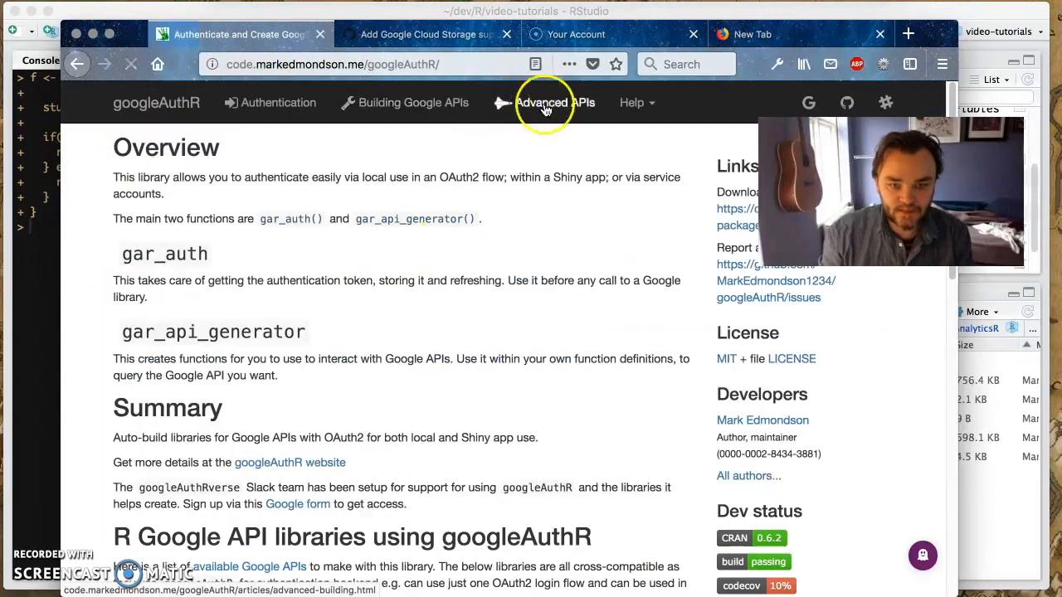
# Read the Advanced APIs guide's Caching API calls section, then return to the R console.
pyautogui.click(555, 103)
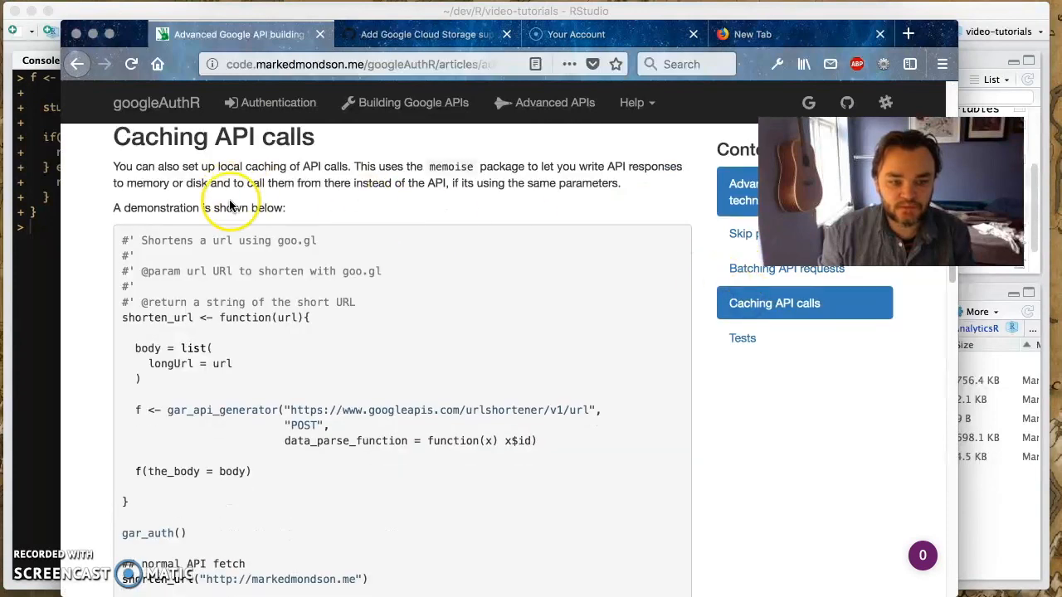
pyautogui.scroll(-3)
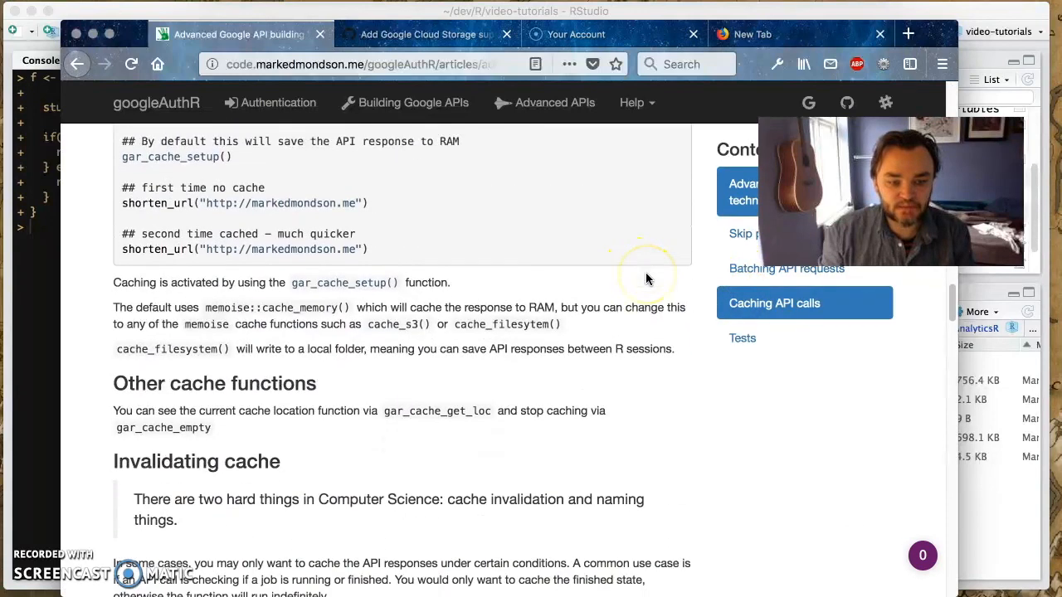
pyautogui.scroll(-3)
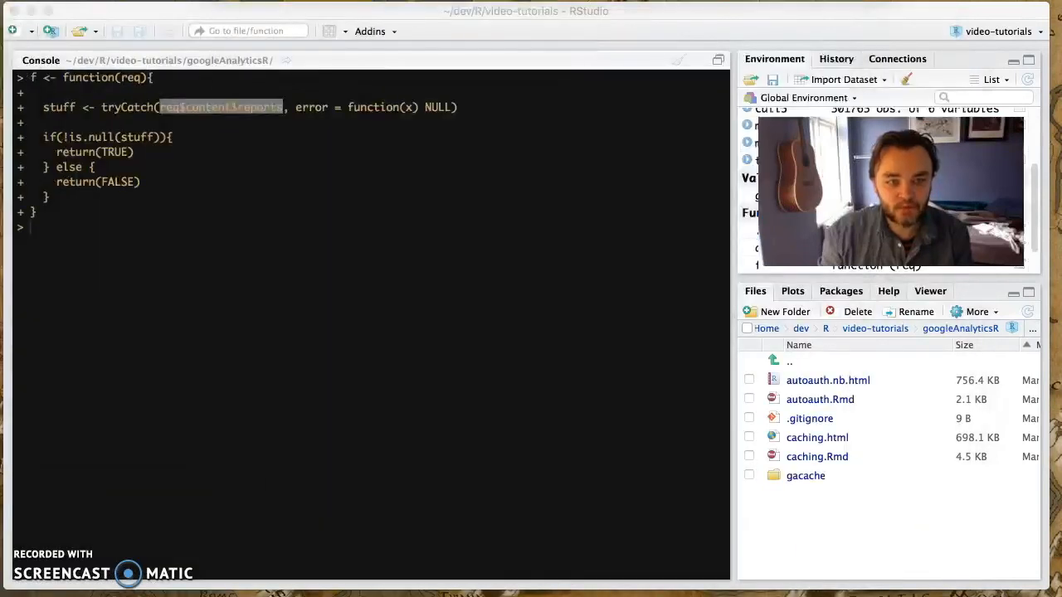
pyautogui.click(180, 214)
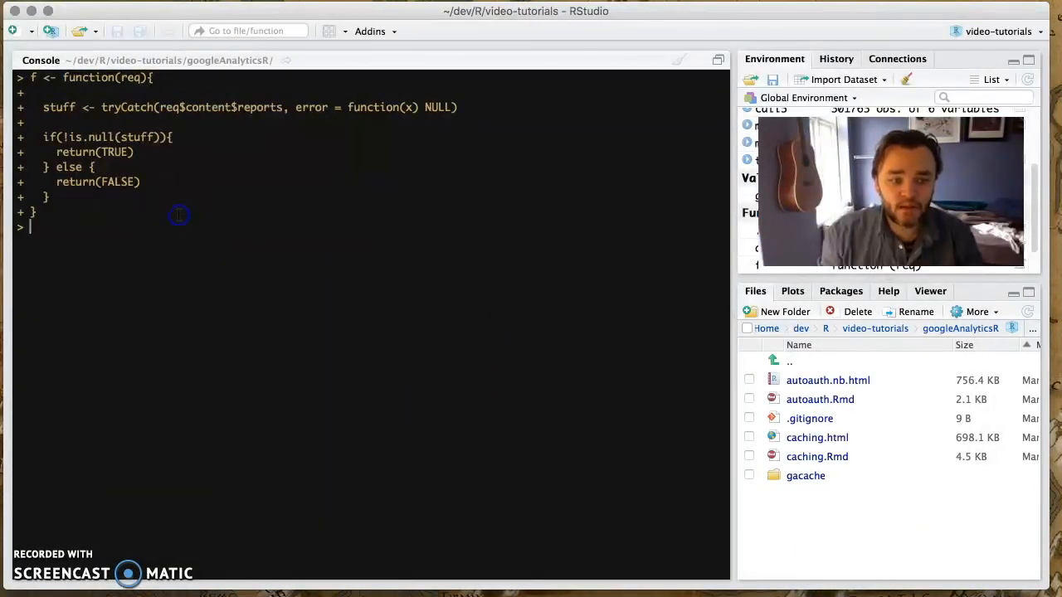